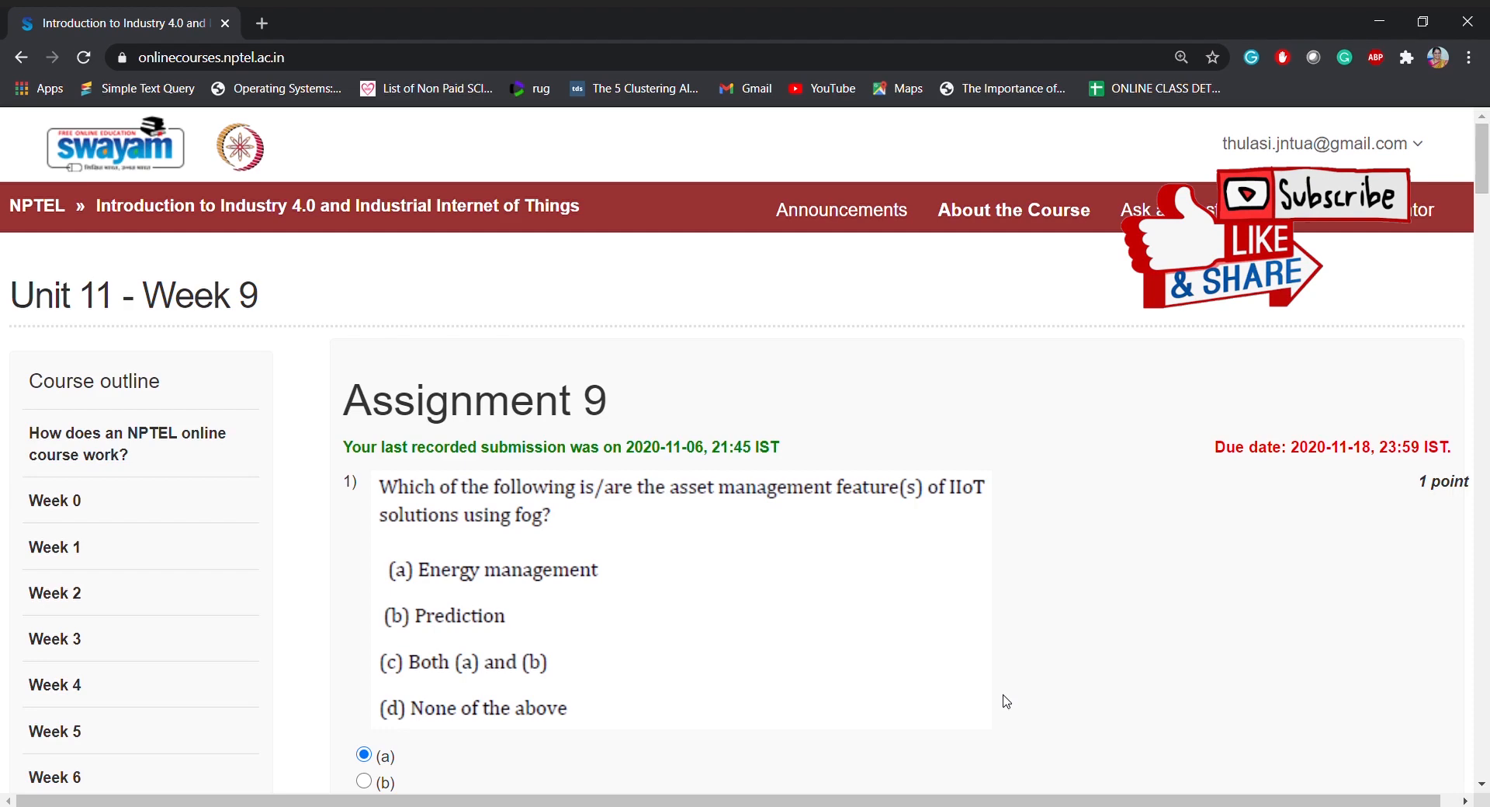
Scroll down through the quiz past questions 4–6 on R data types, dataset loading and Julia
scroll(down, 3)
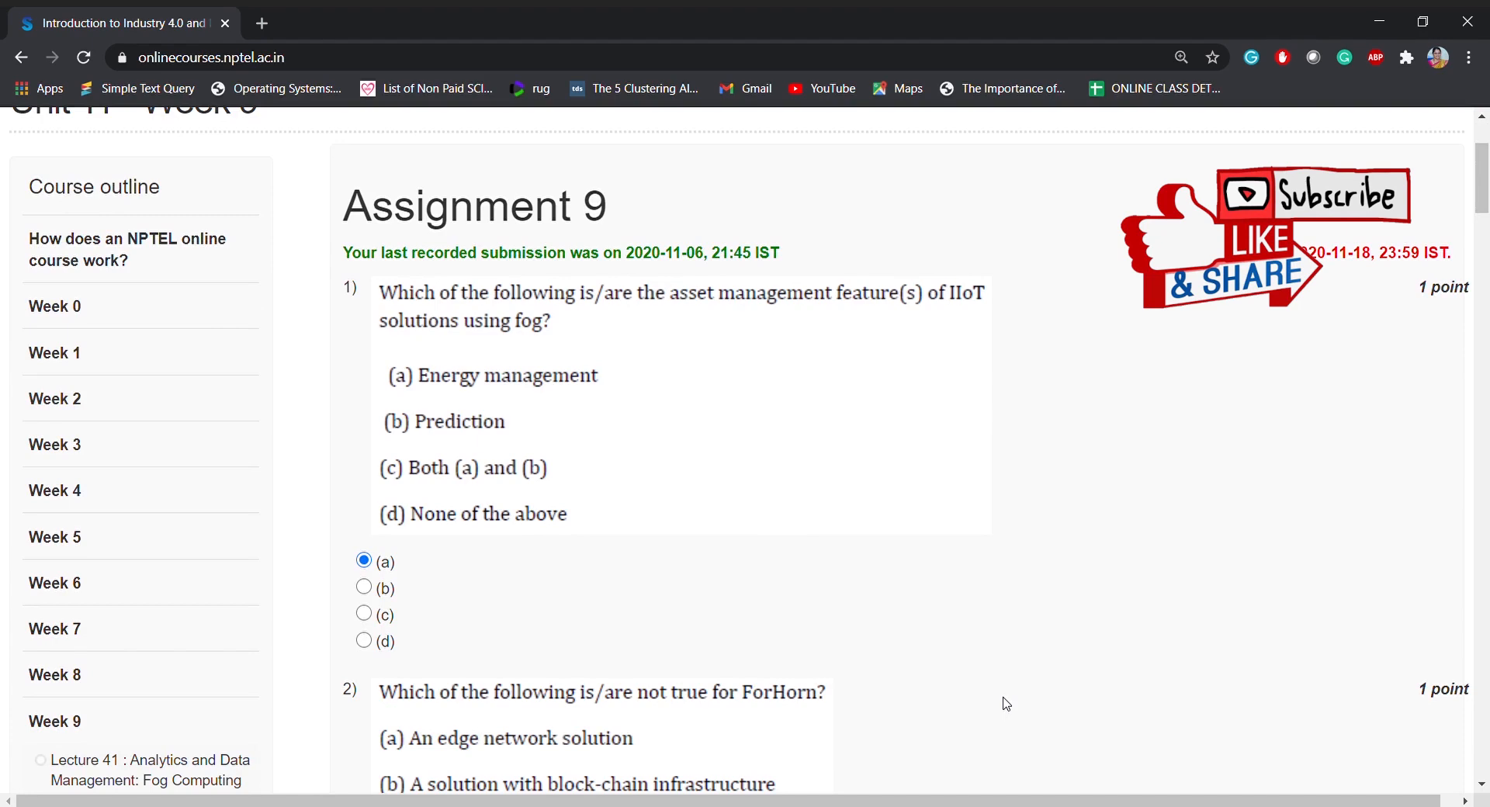
mouse_move(604, 340)
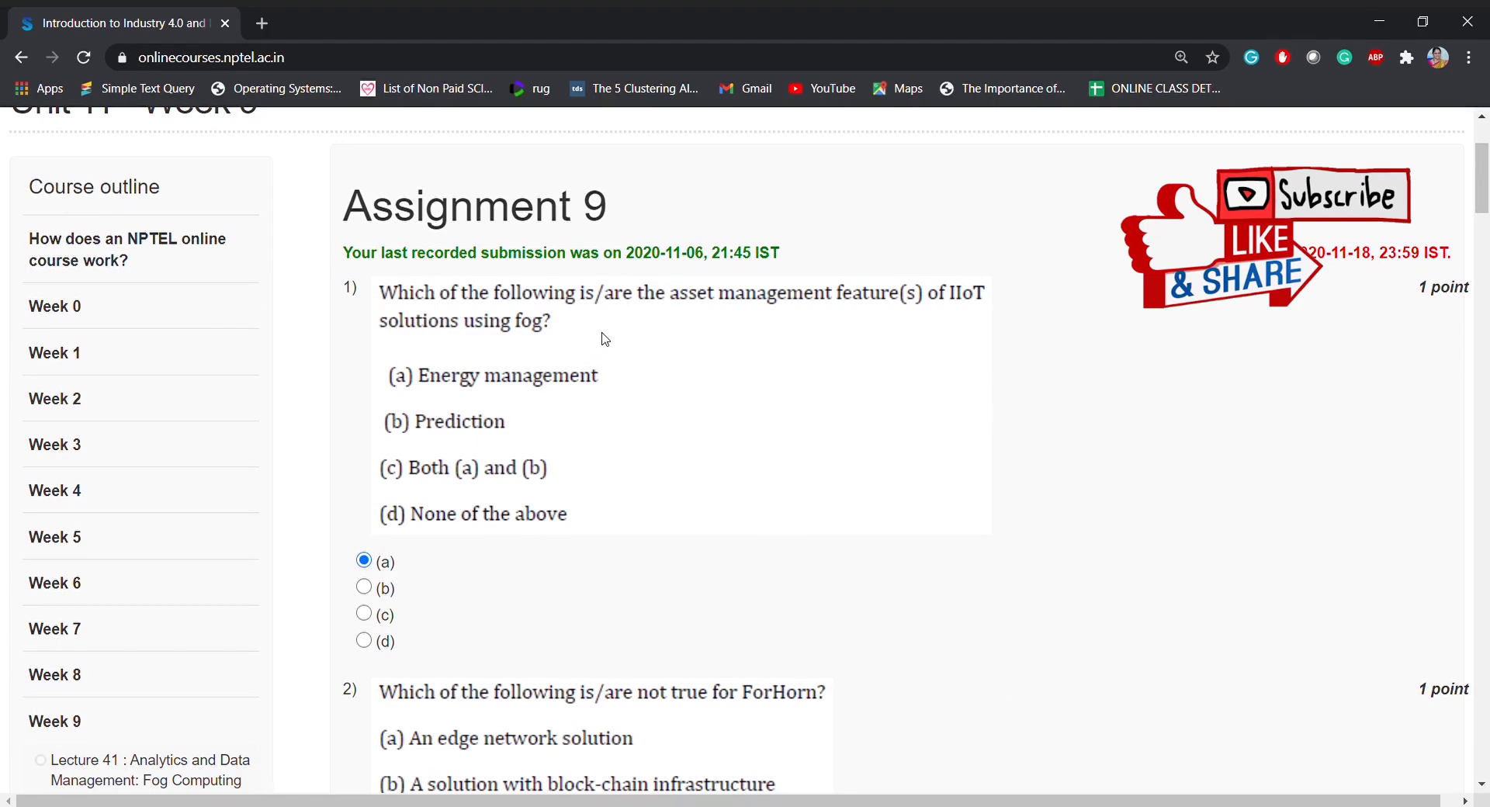
mouse_move(836, 315)
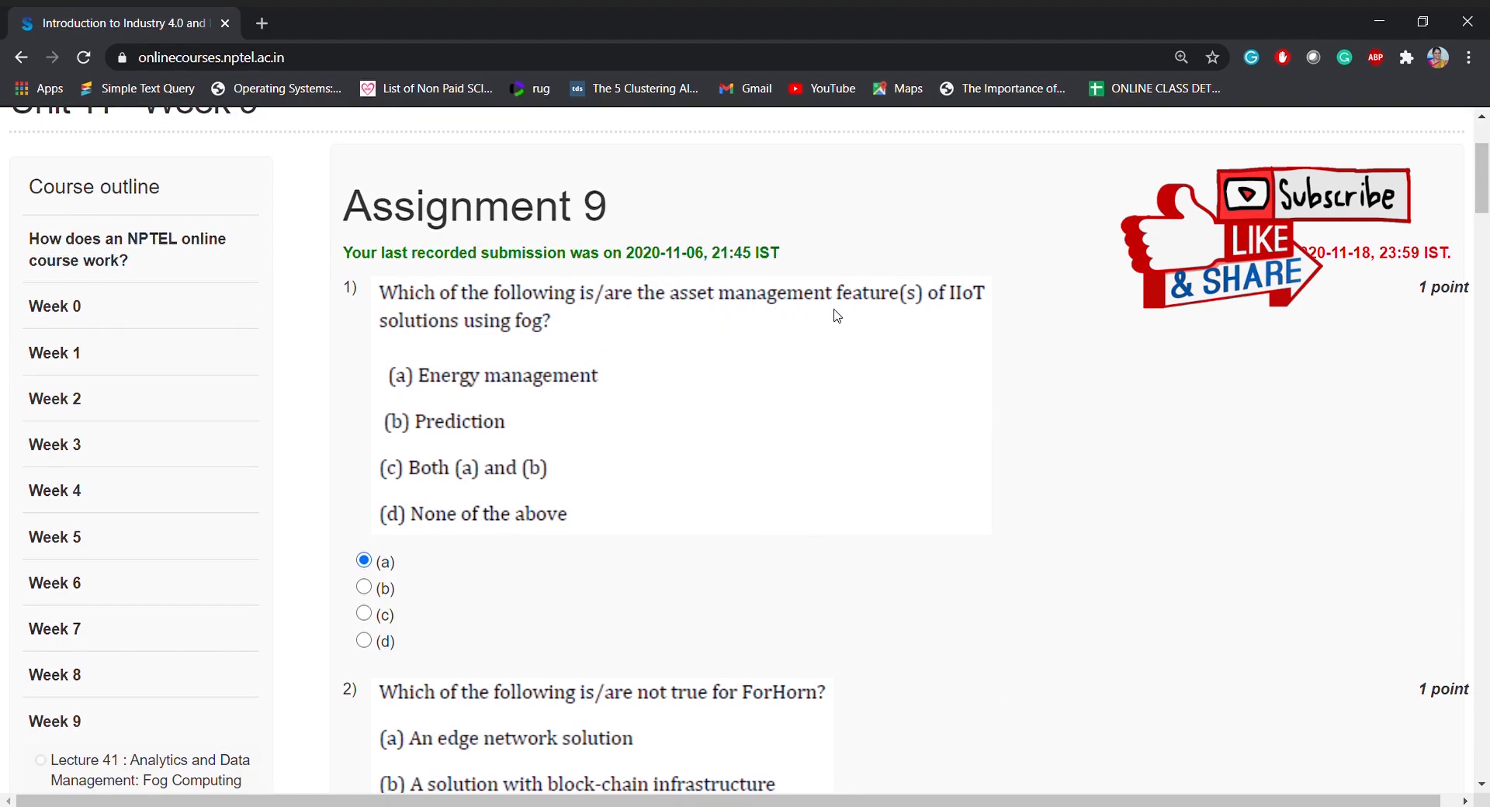
mouse_move(966, 319)
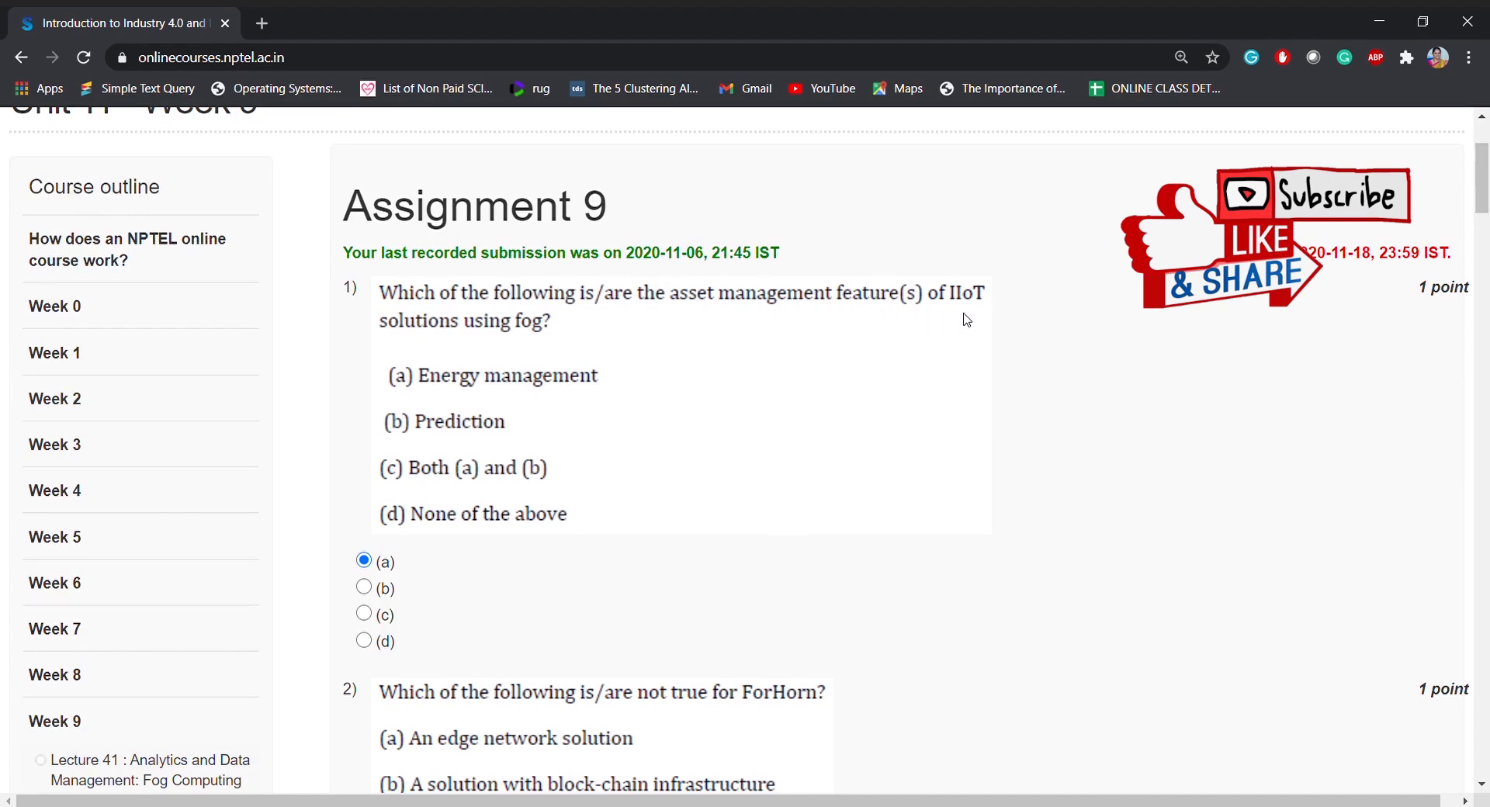
mouse_move(531, 340)
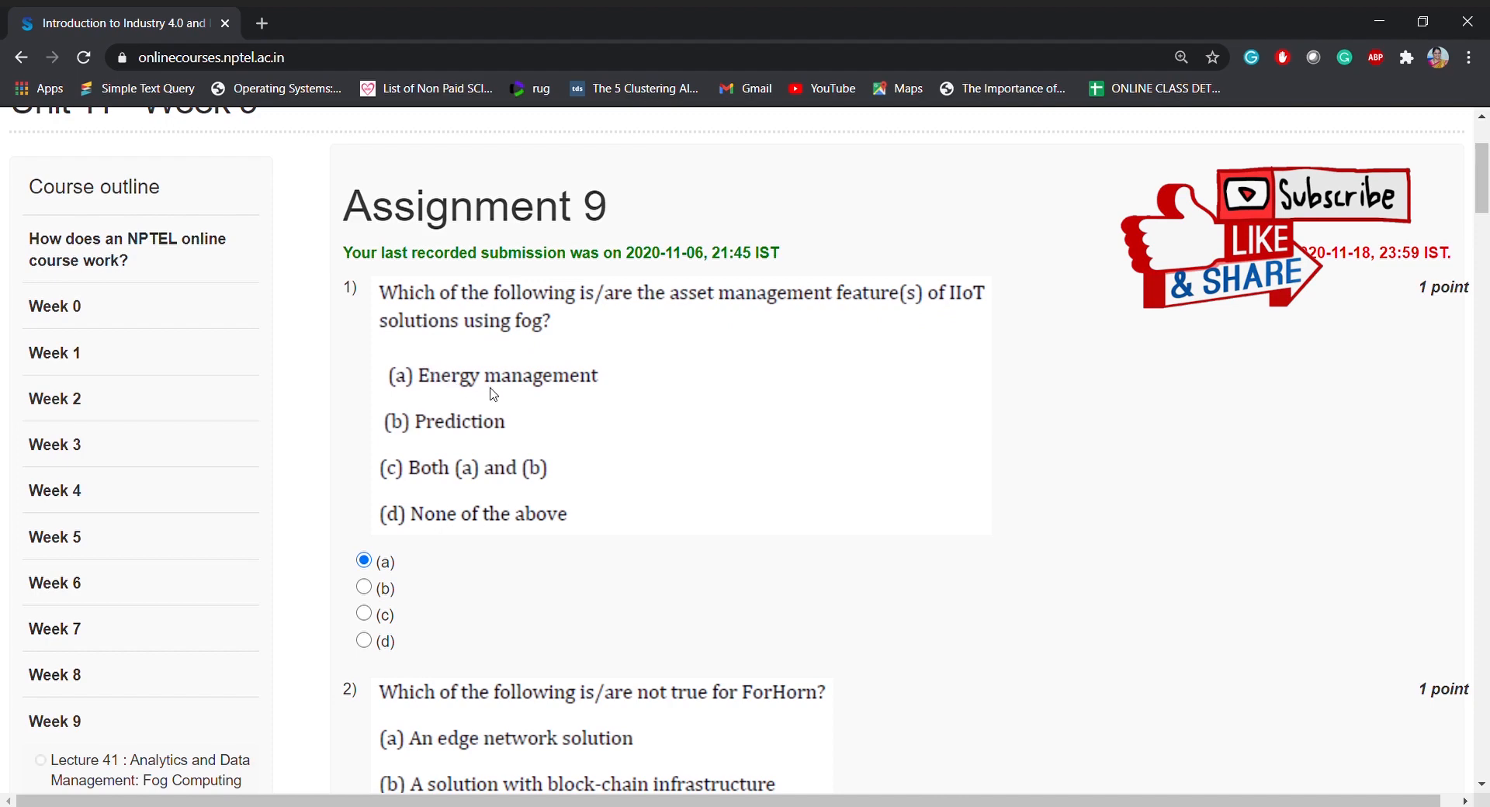
mouse_move(433, 437)
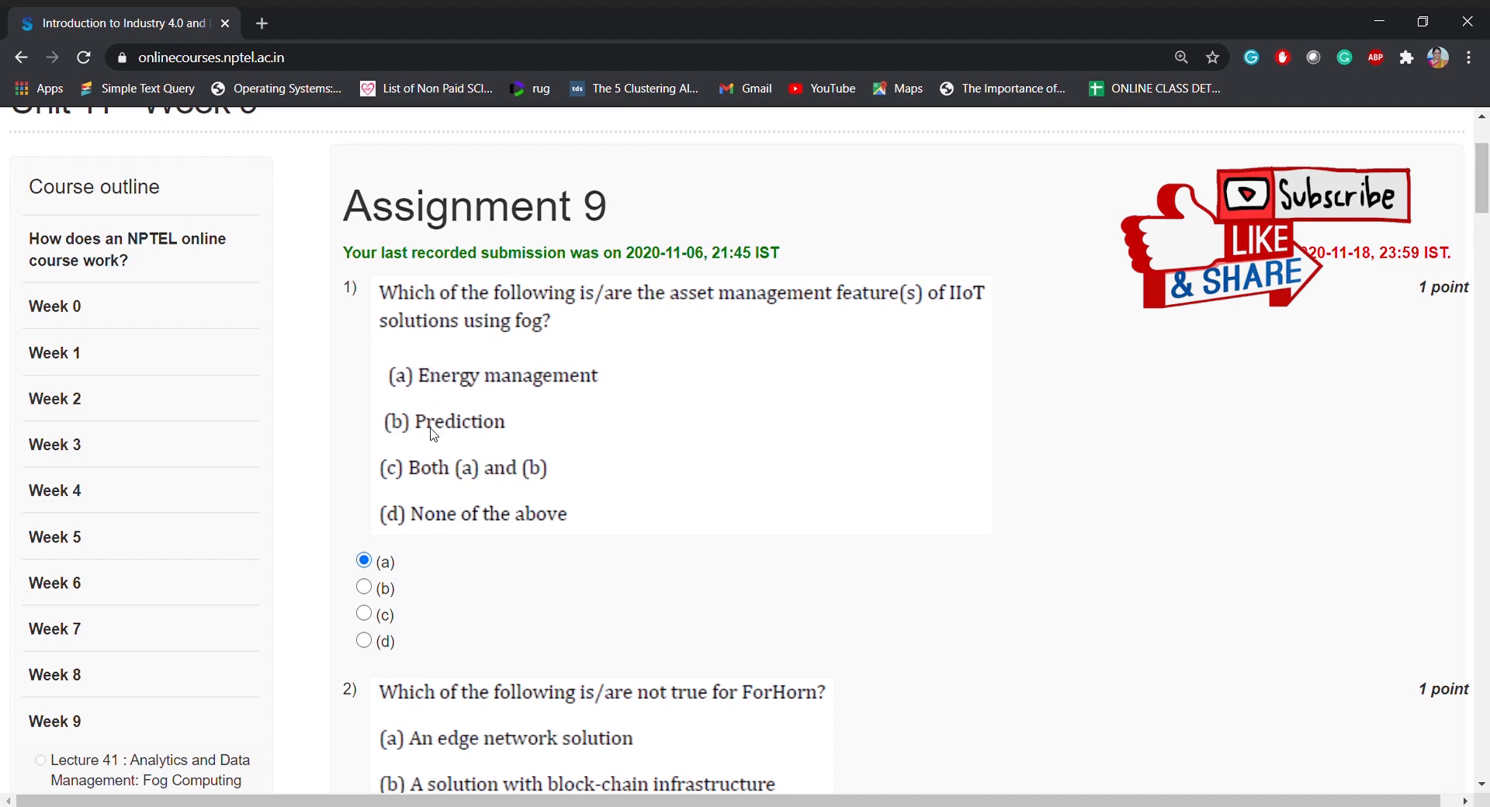
mouse_move(455, 536)
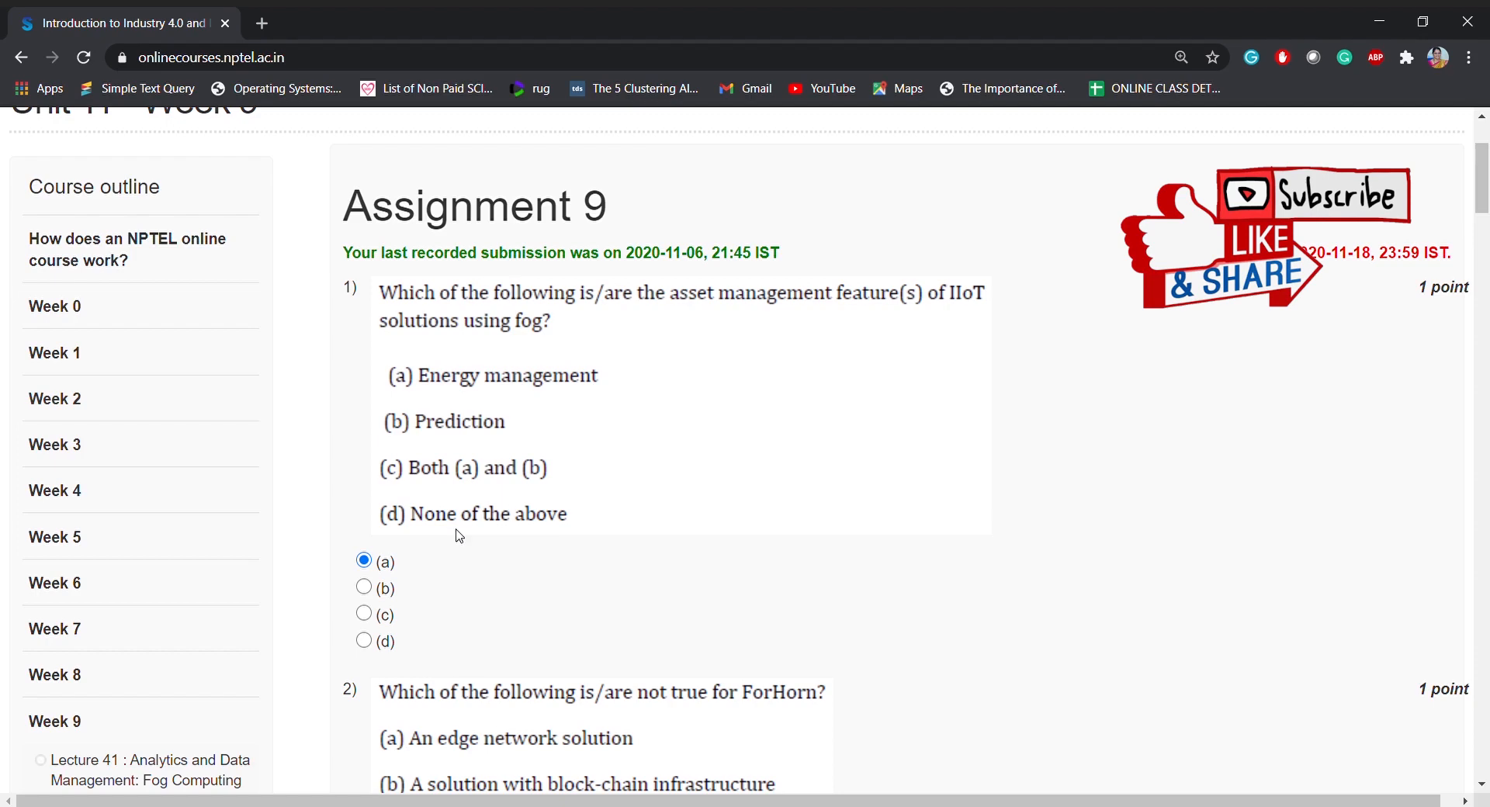
mouse_move(465, 563)
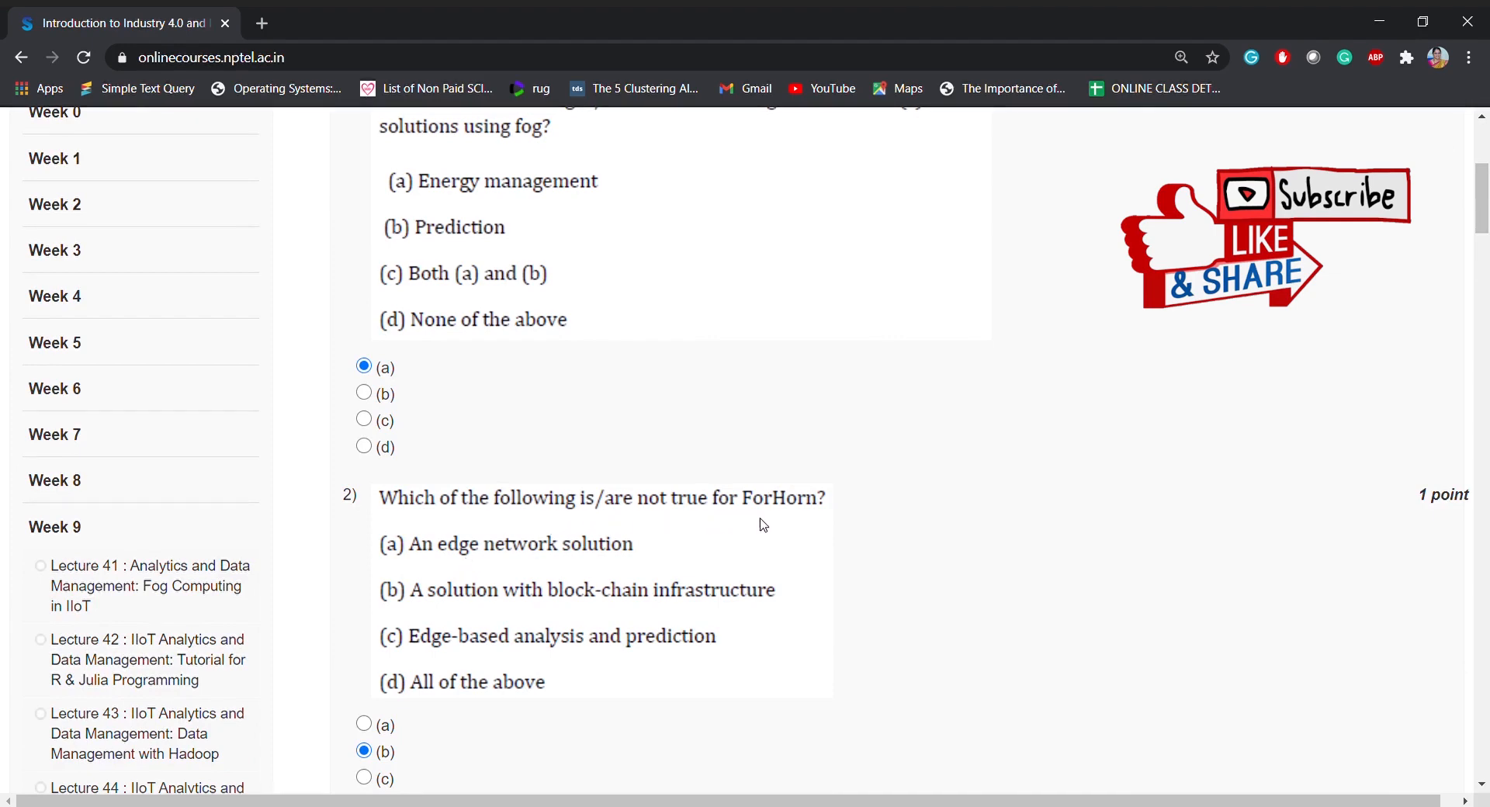
mouse_move(447, 519)
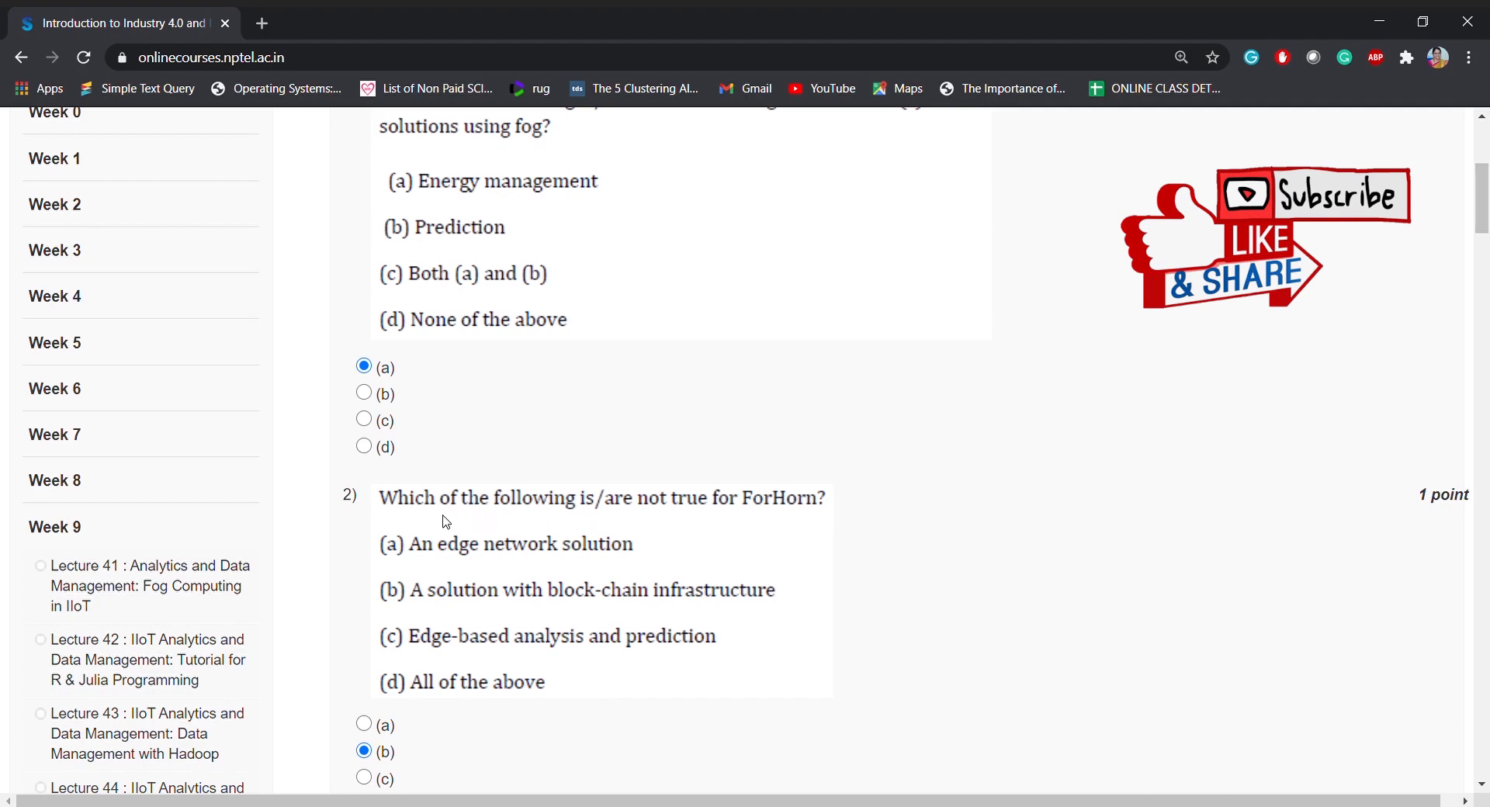
mouse_move(523, 574)
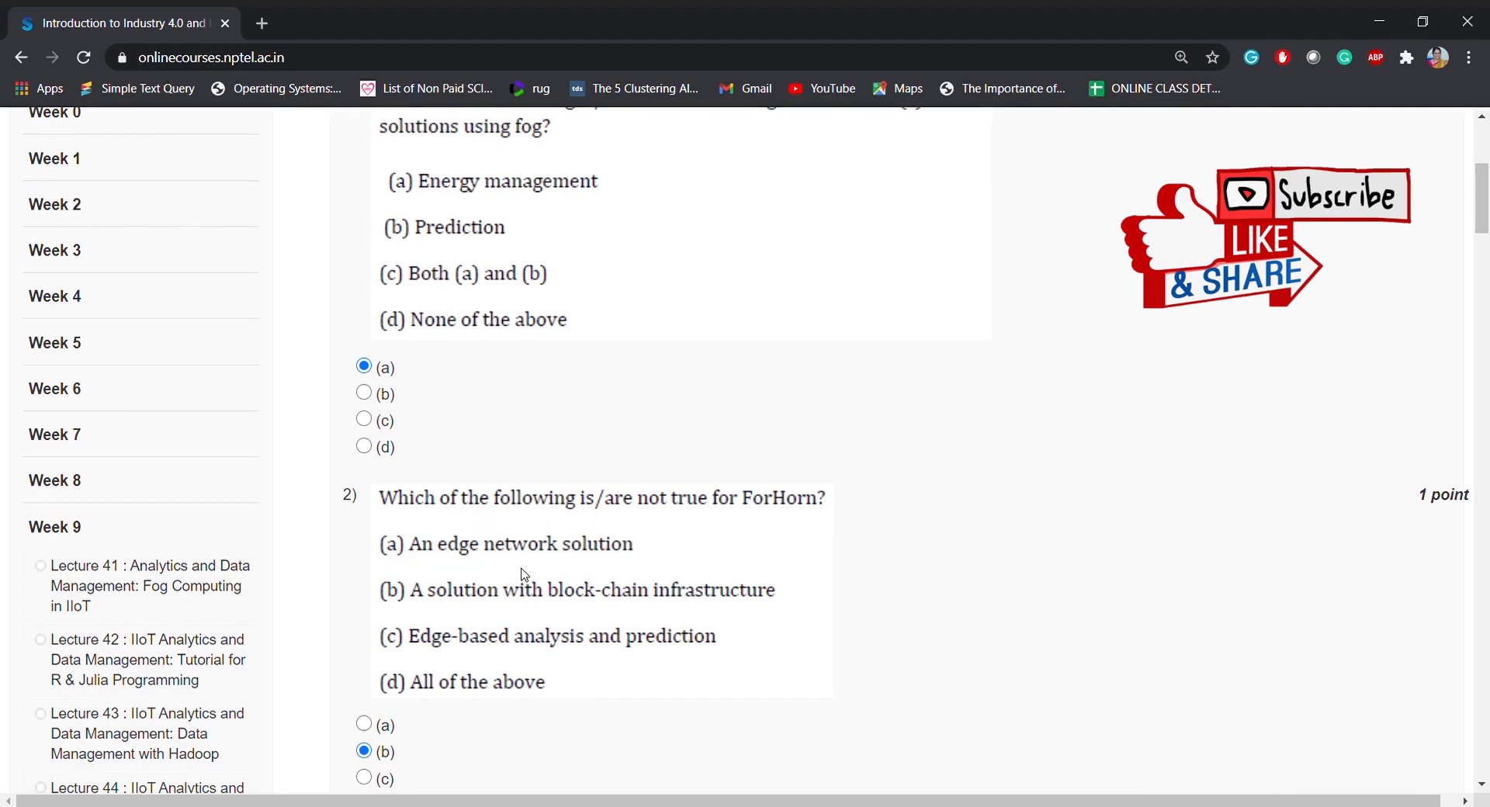
scroll(down, 3)
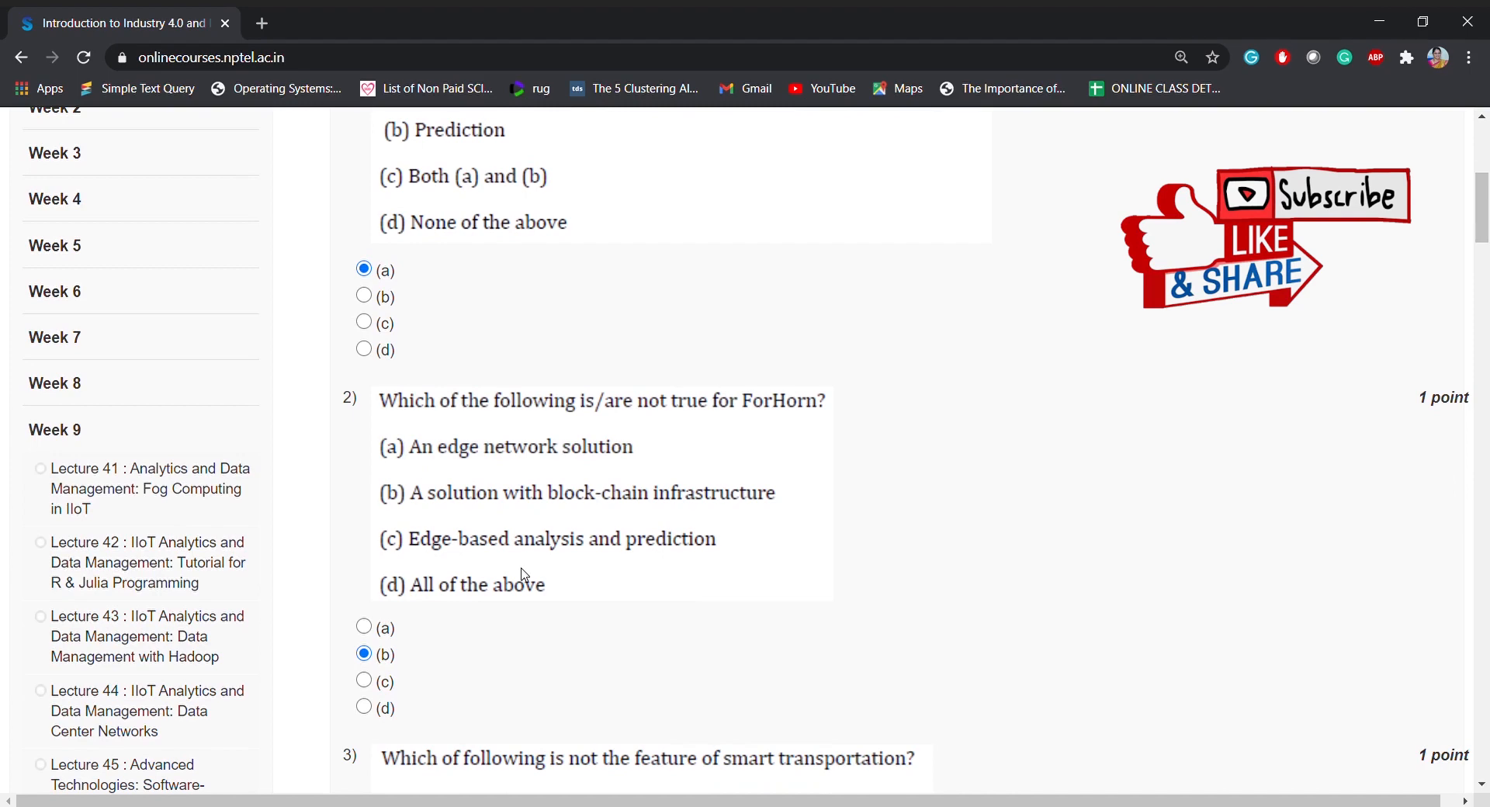
mouse_move(551, 577)
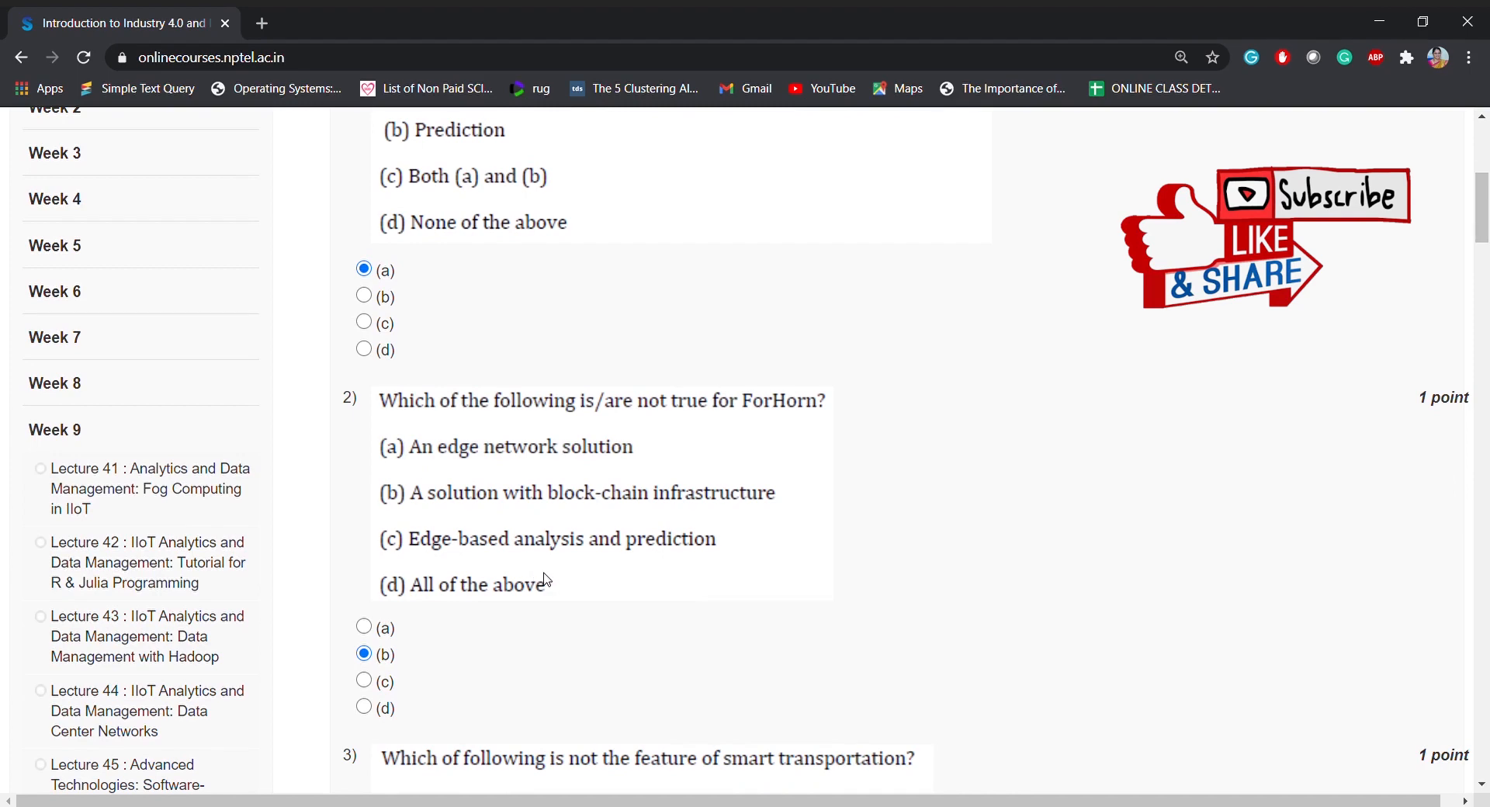
mouse_move(542, 588)
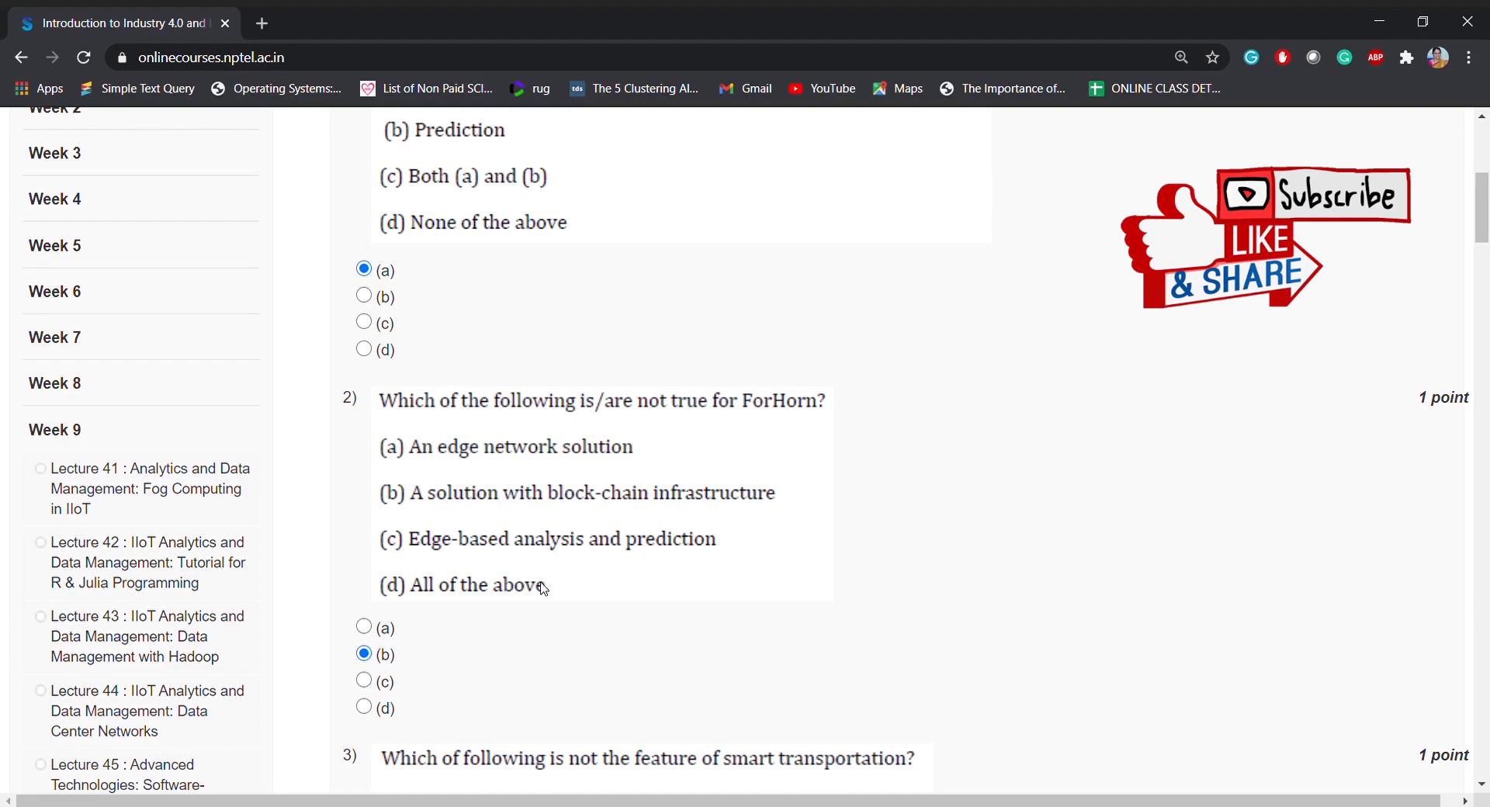
scroll(down, 3)
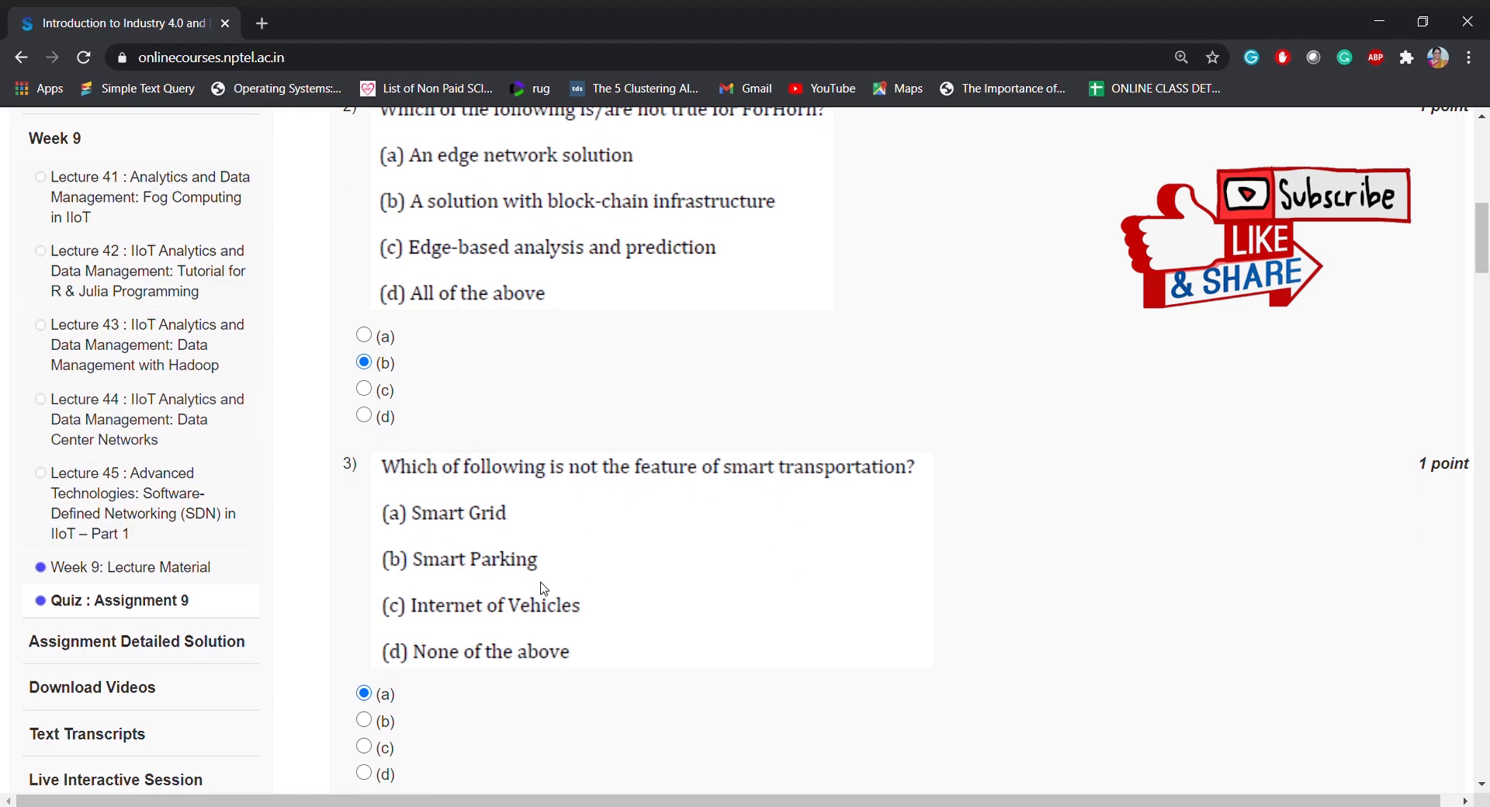
mouse_move(528, 607)
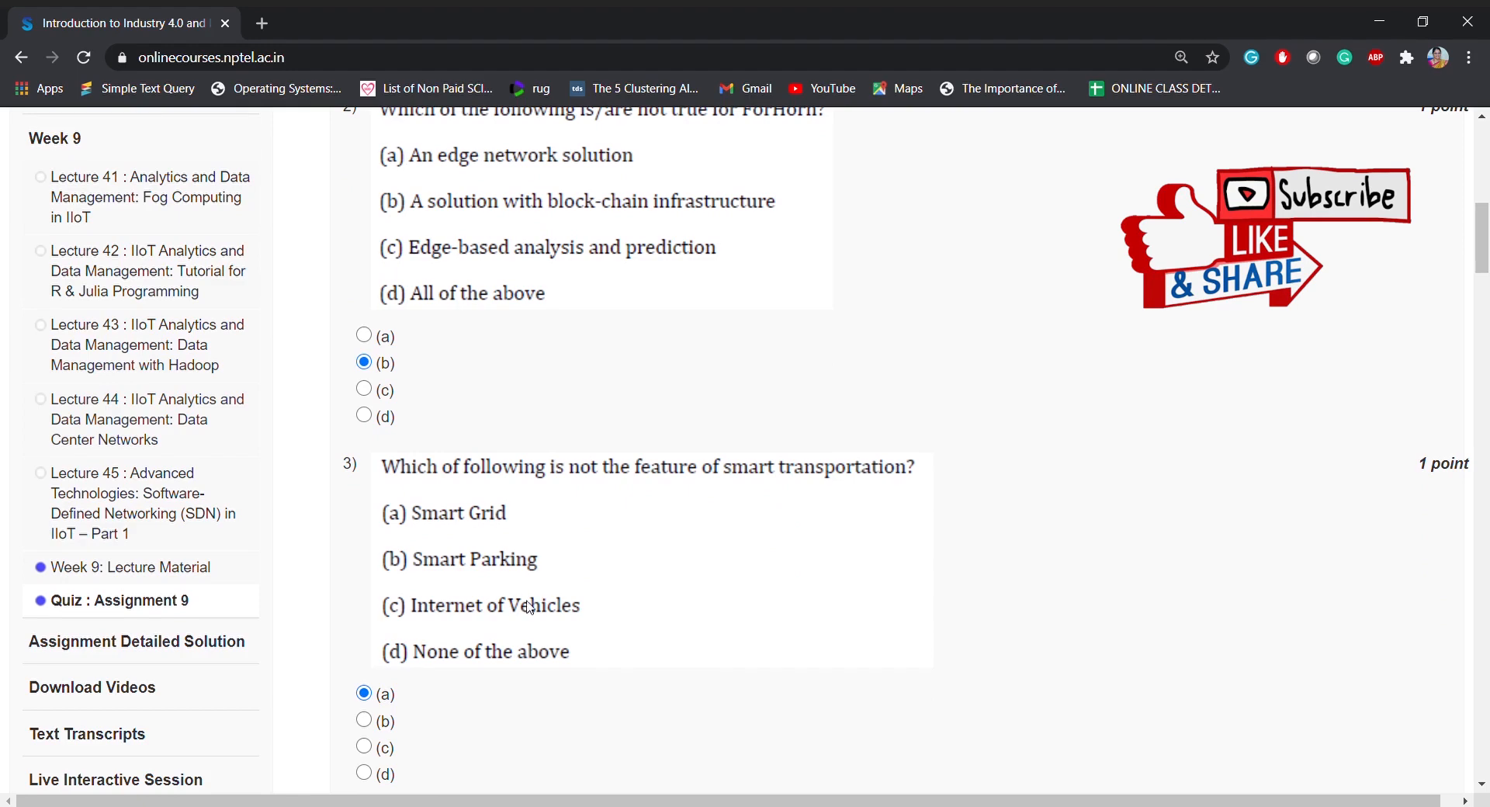
scroll(down, 3)
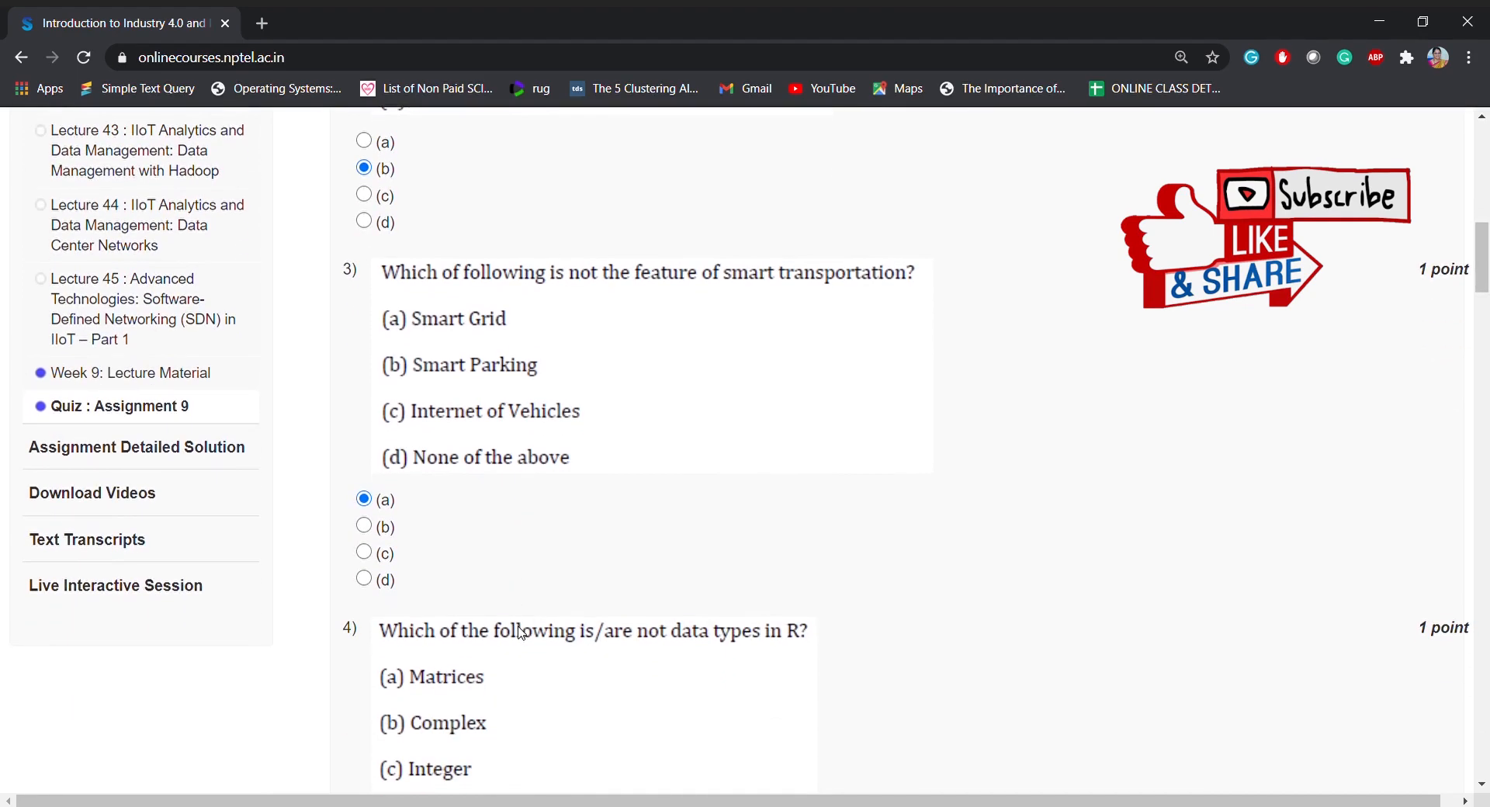
scroll(down, 3)
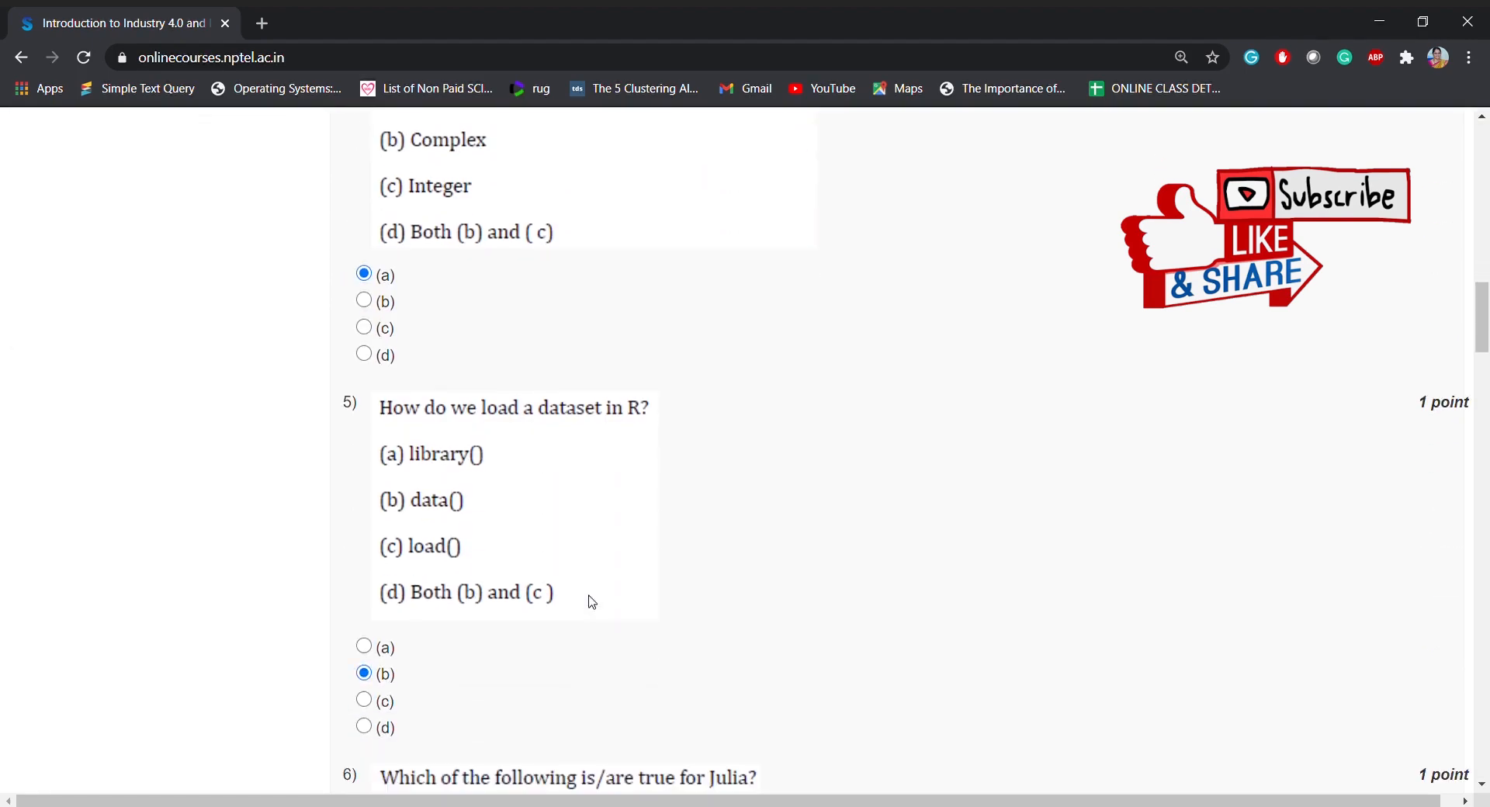
scroll(down, 3)
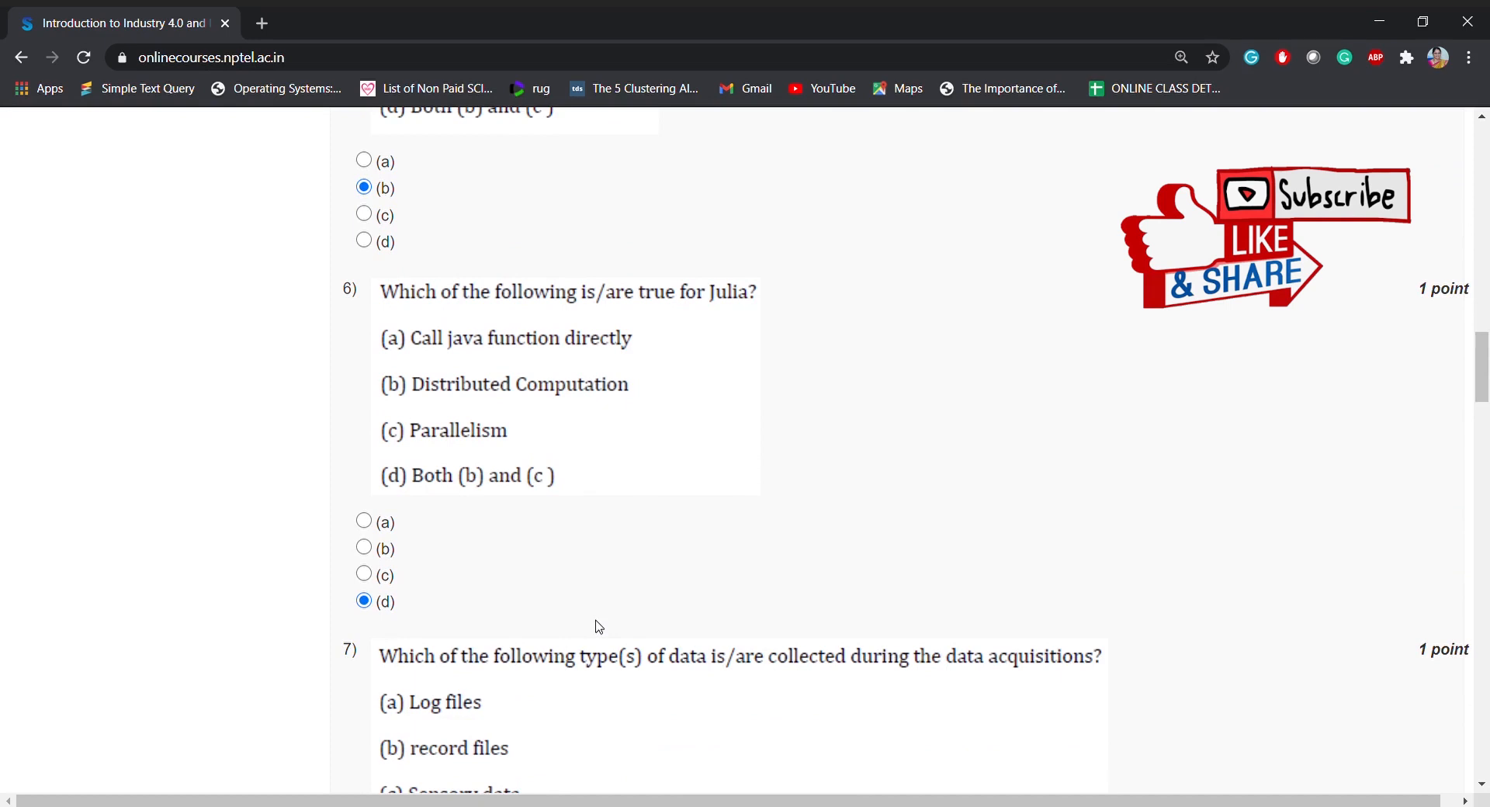
mouse_move(627, 579)
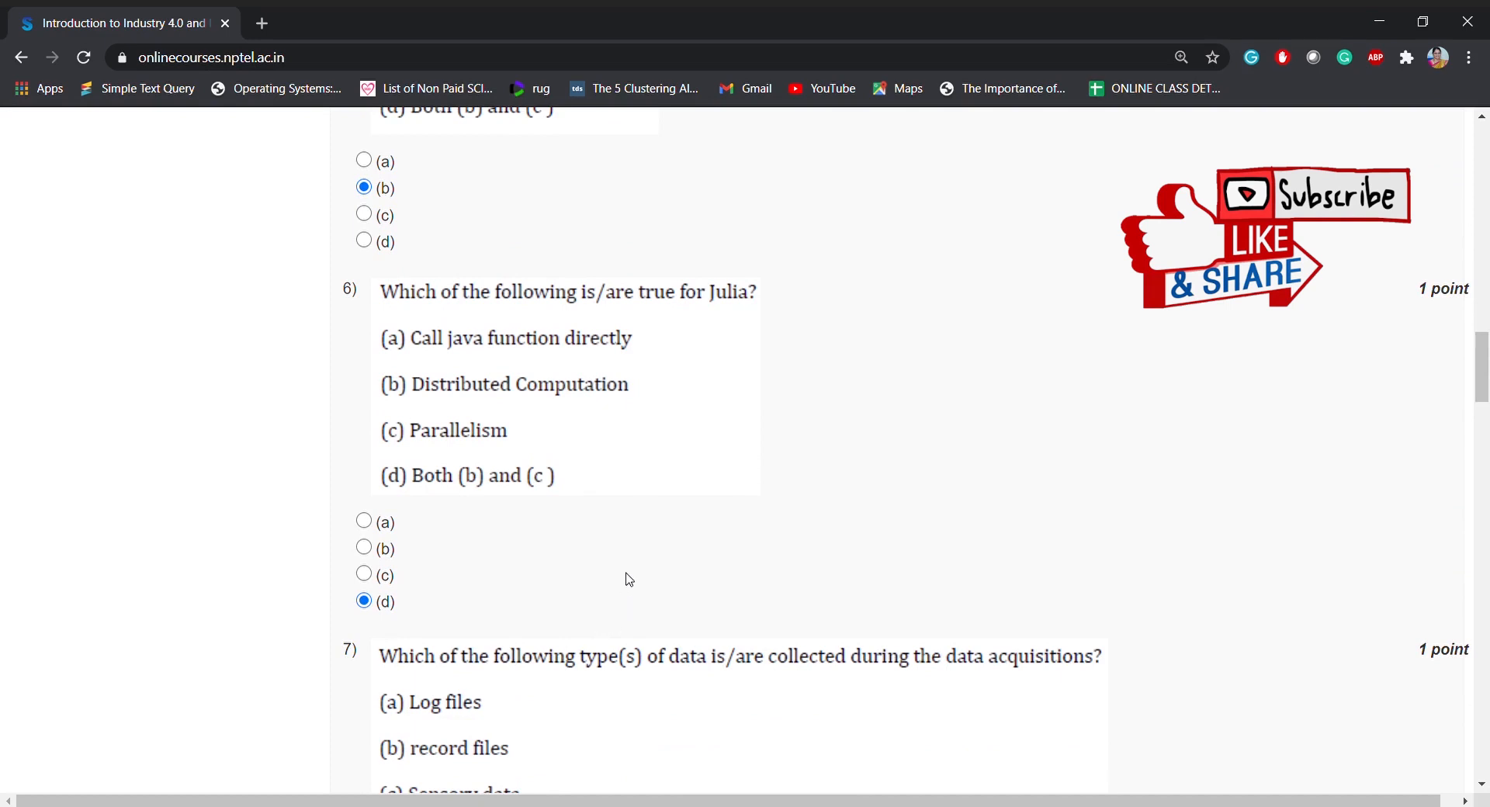
mouse_move(651, 546)
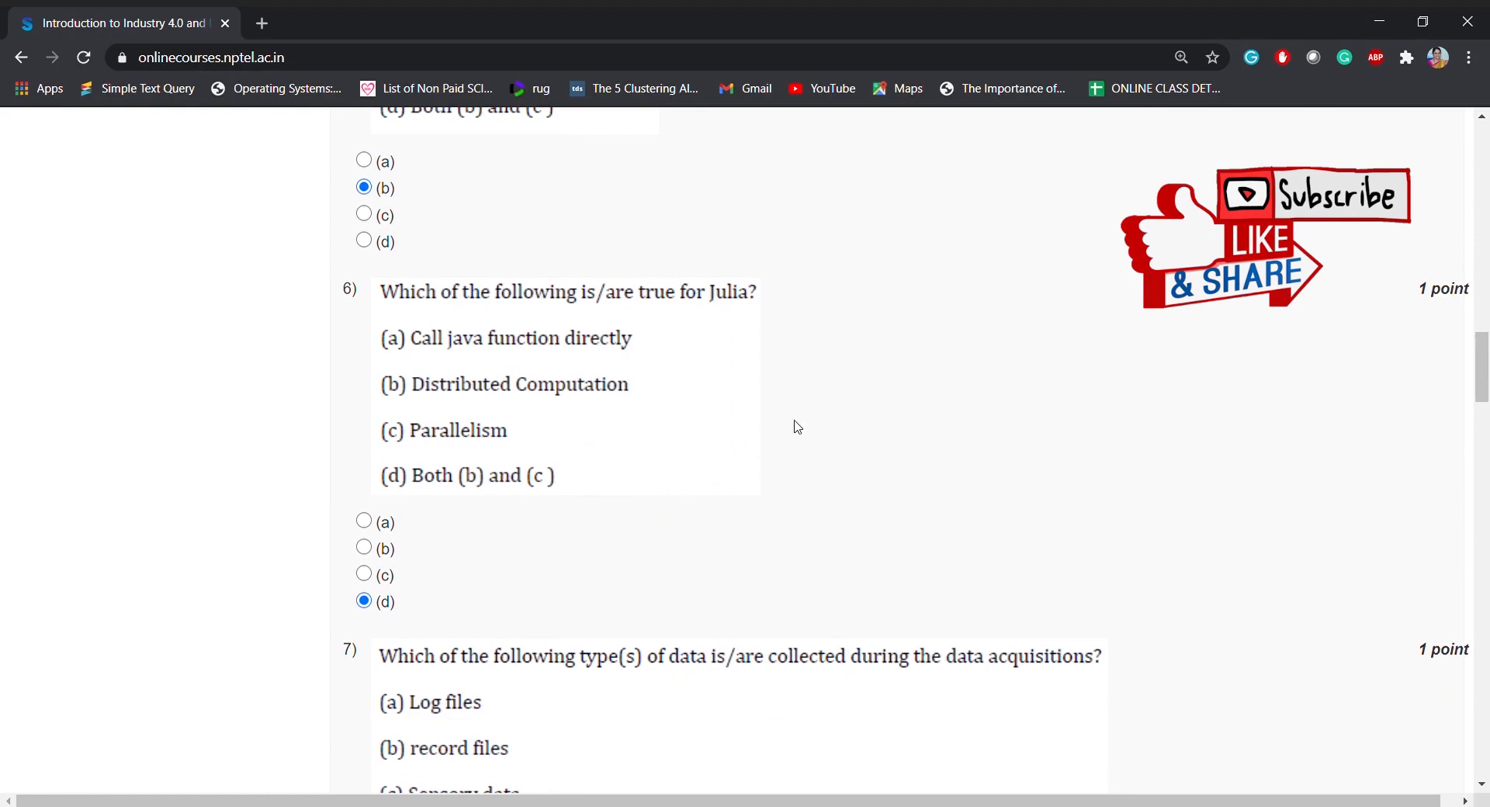
mouse_move(517, 365)
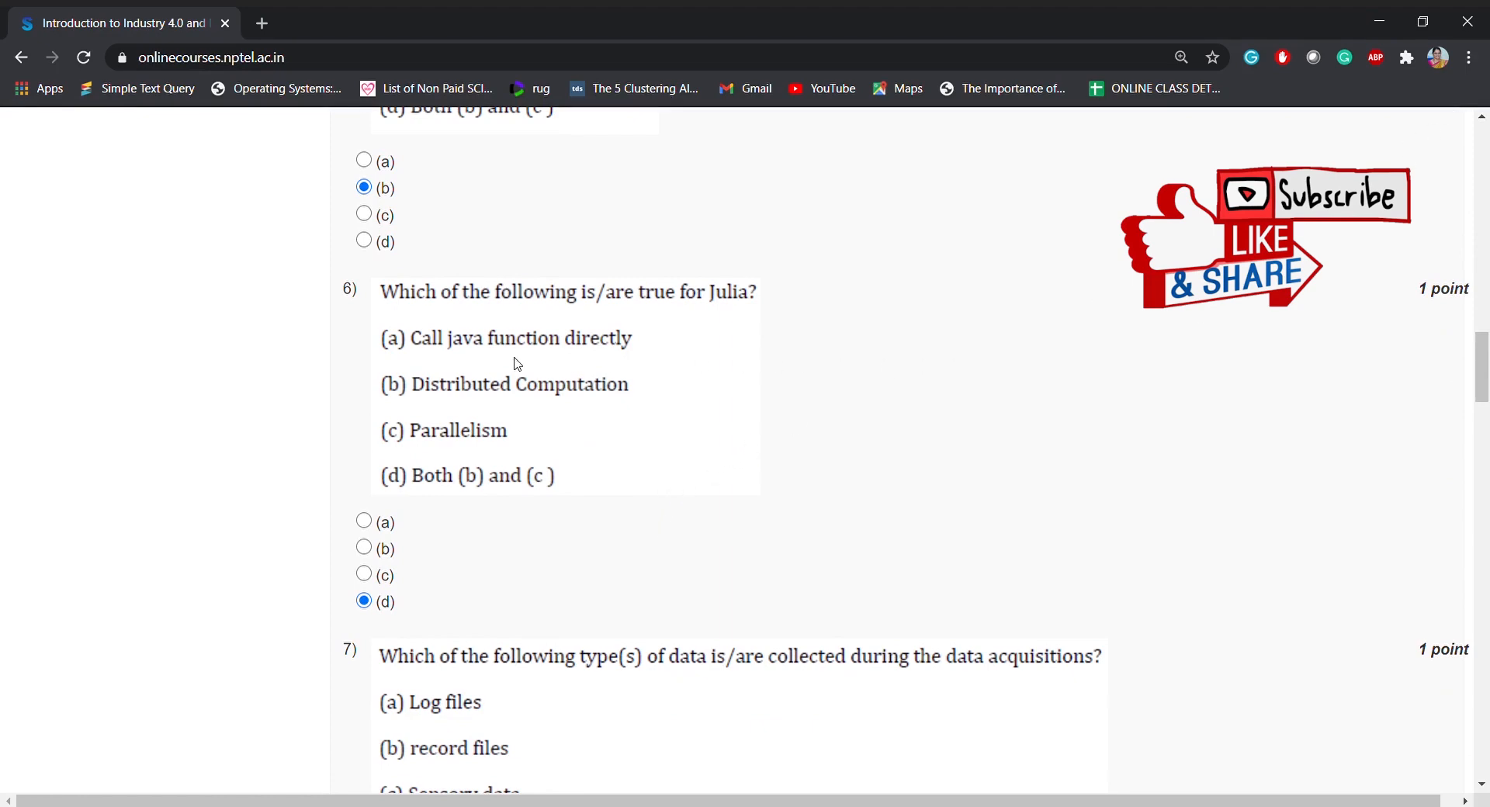
mouse_move(510, 368)
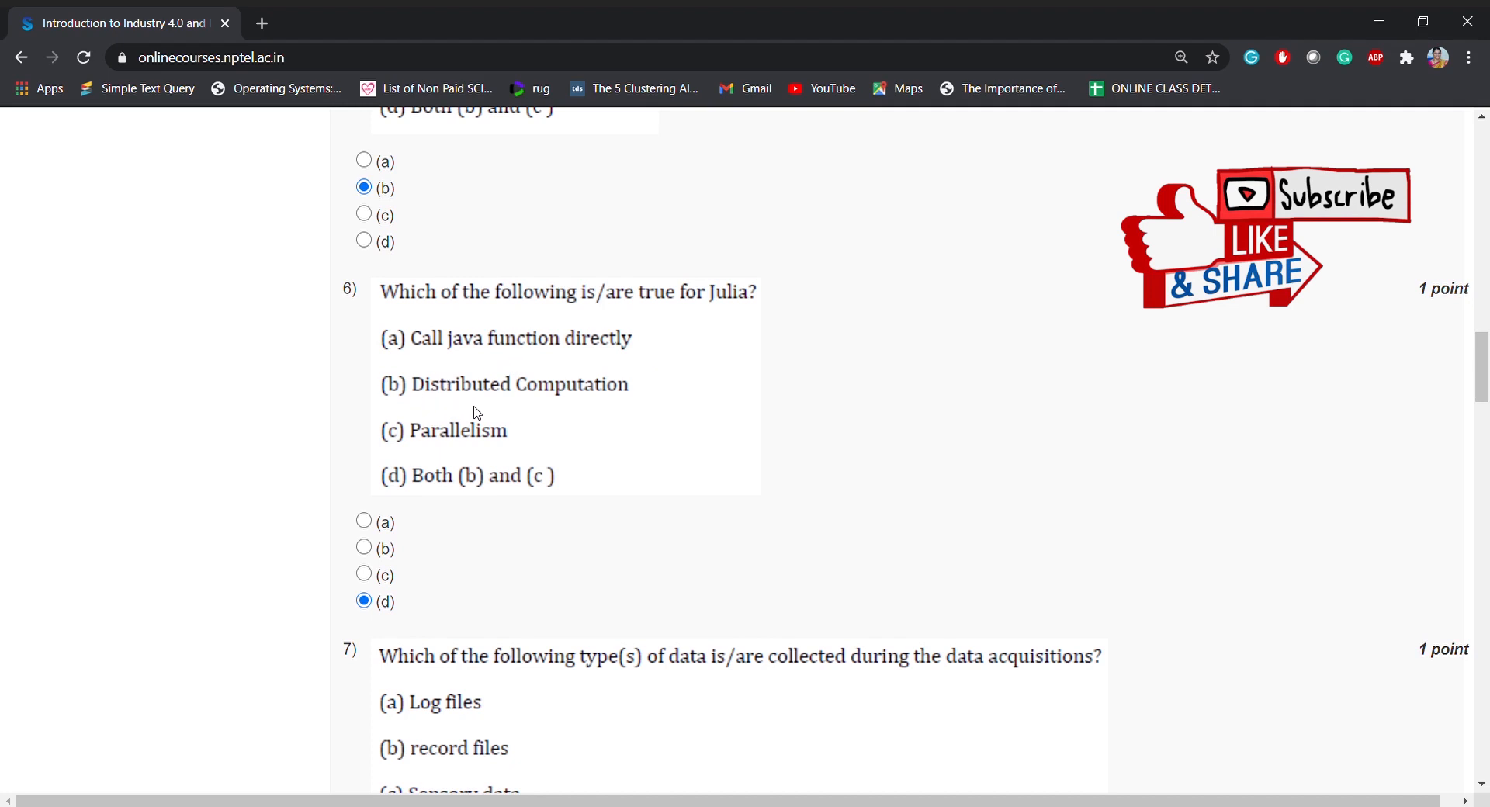
mouse_move(475, 447)
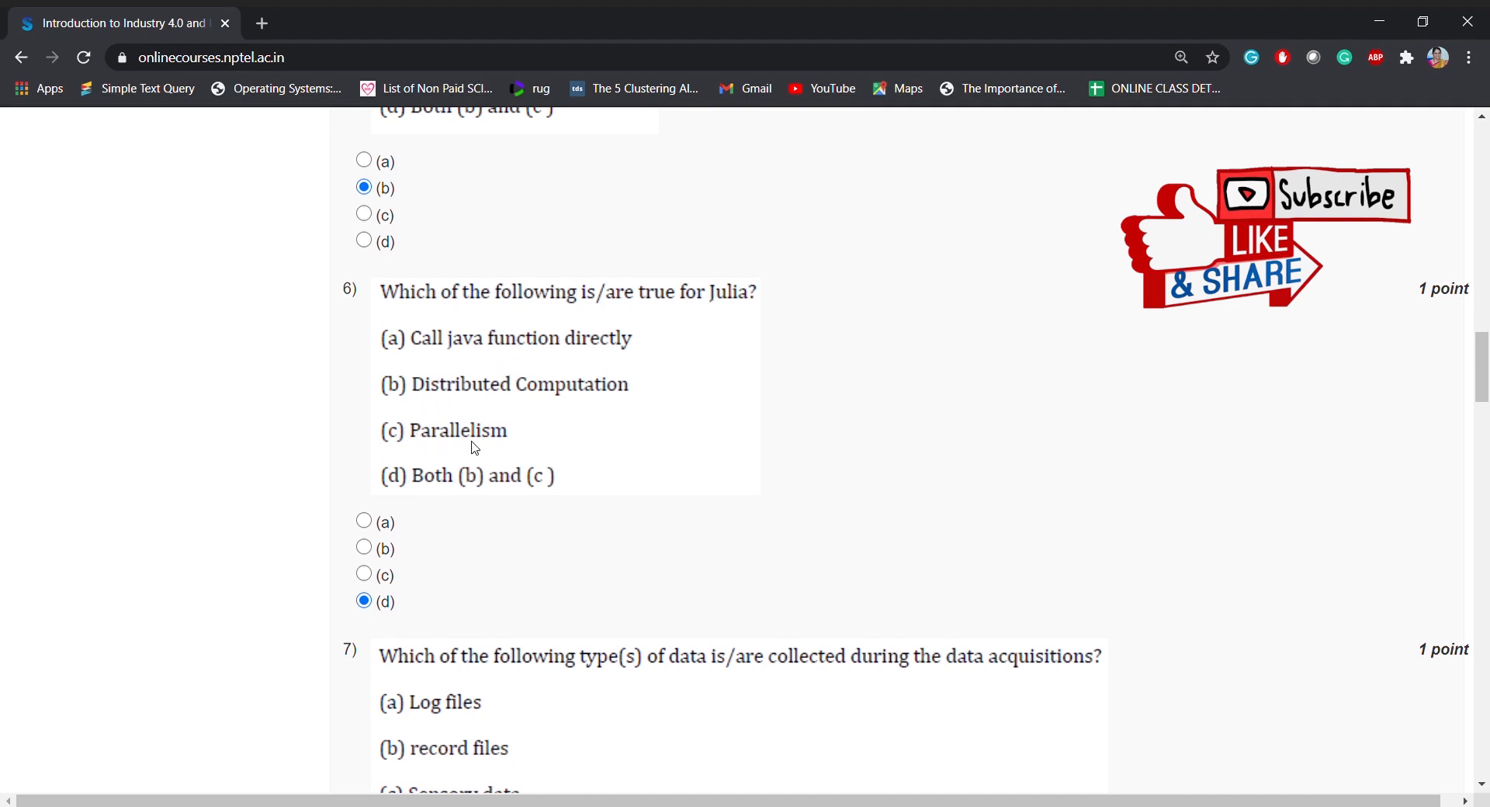
mouse_move(525, 509)
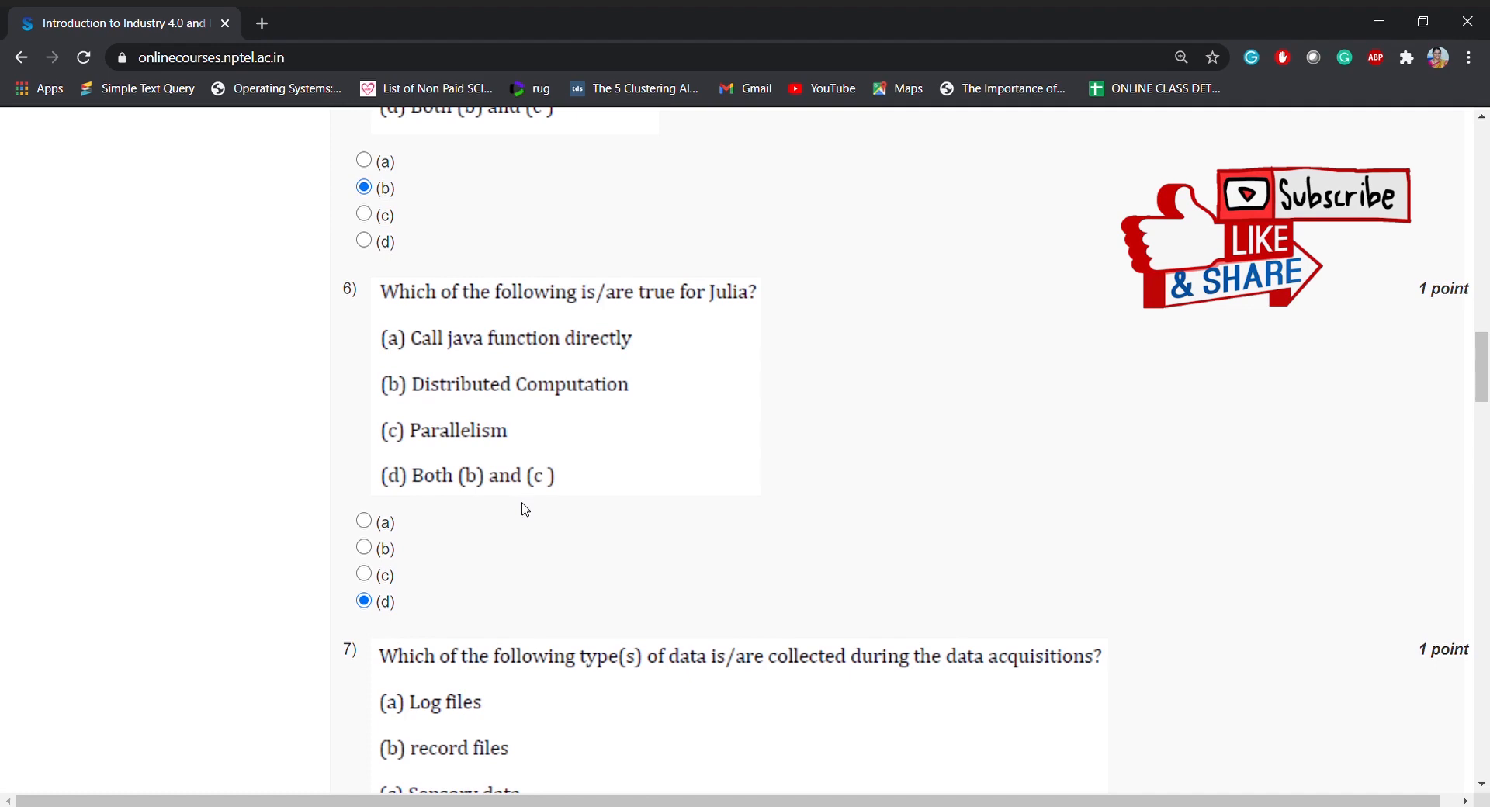
scroll(down, 3)
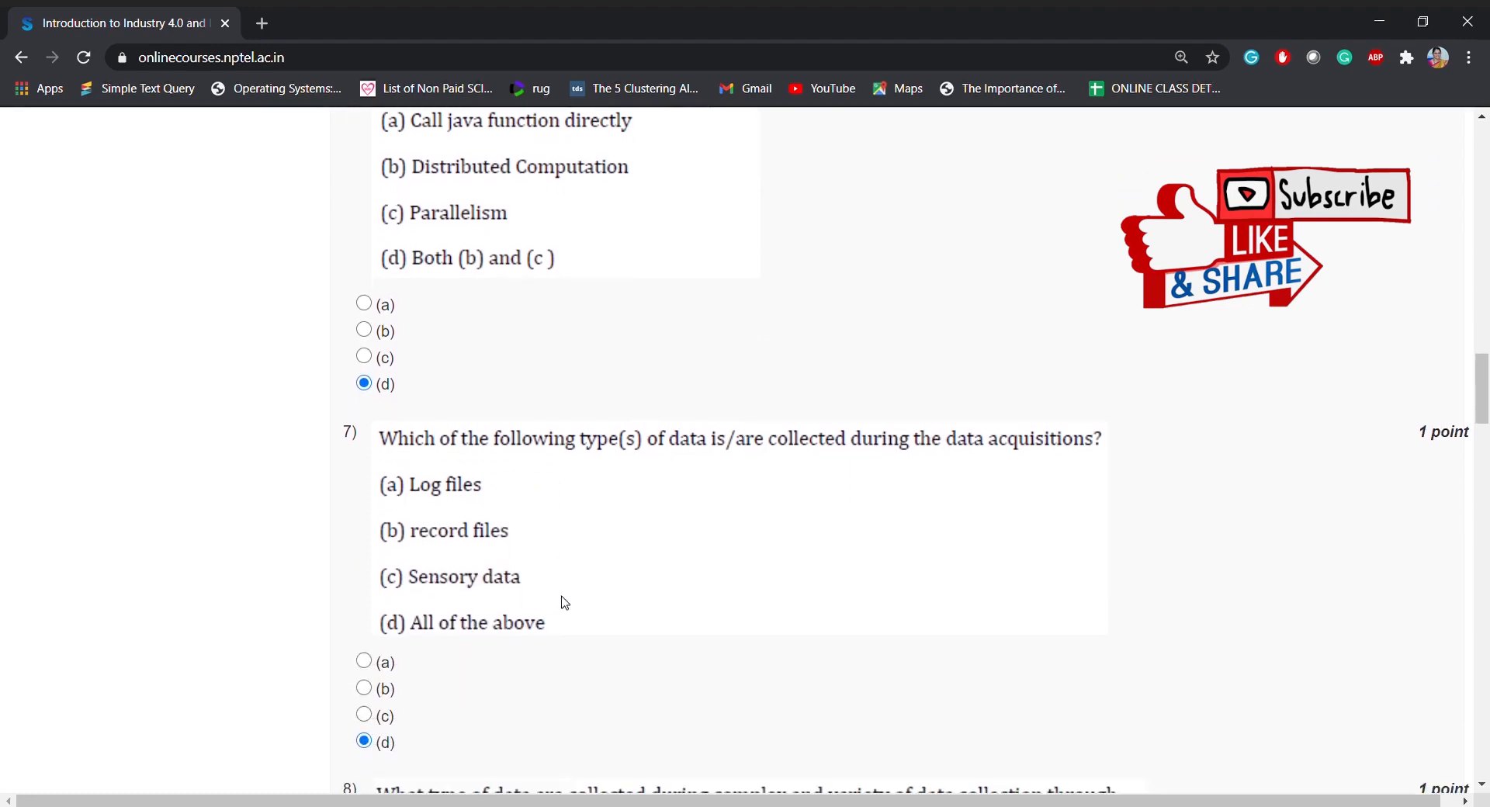
scroll(down, 3)
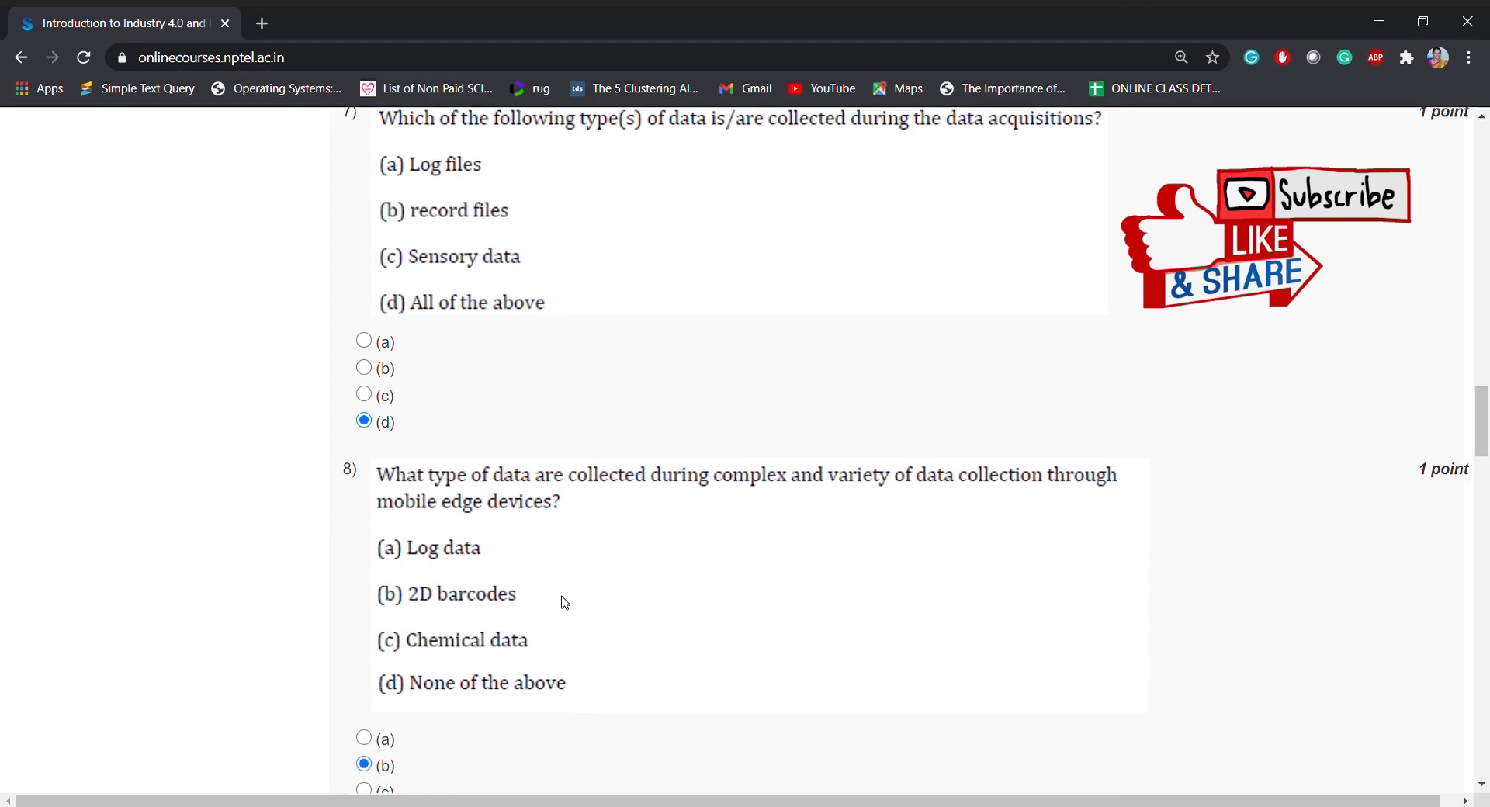
scroll(down, 3)
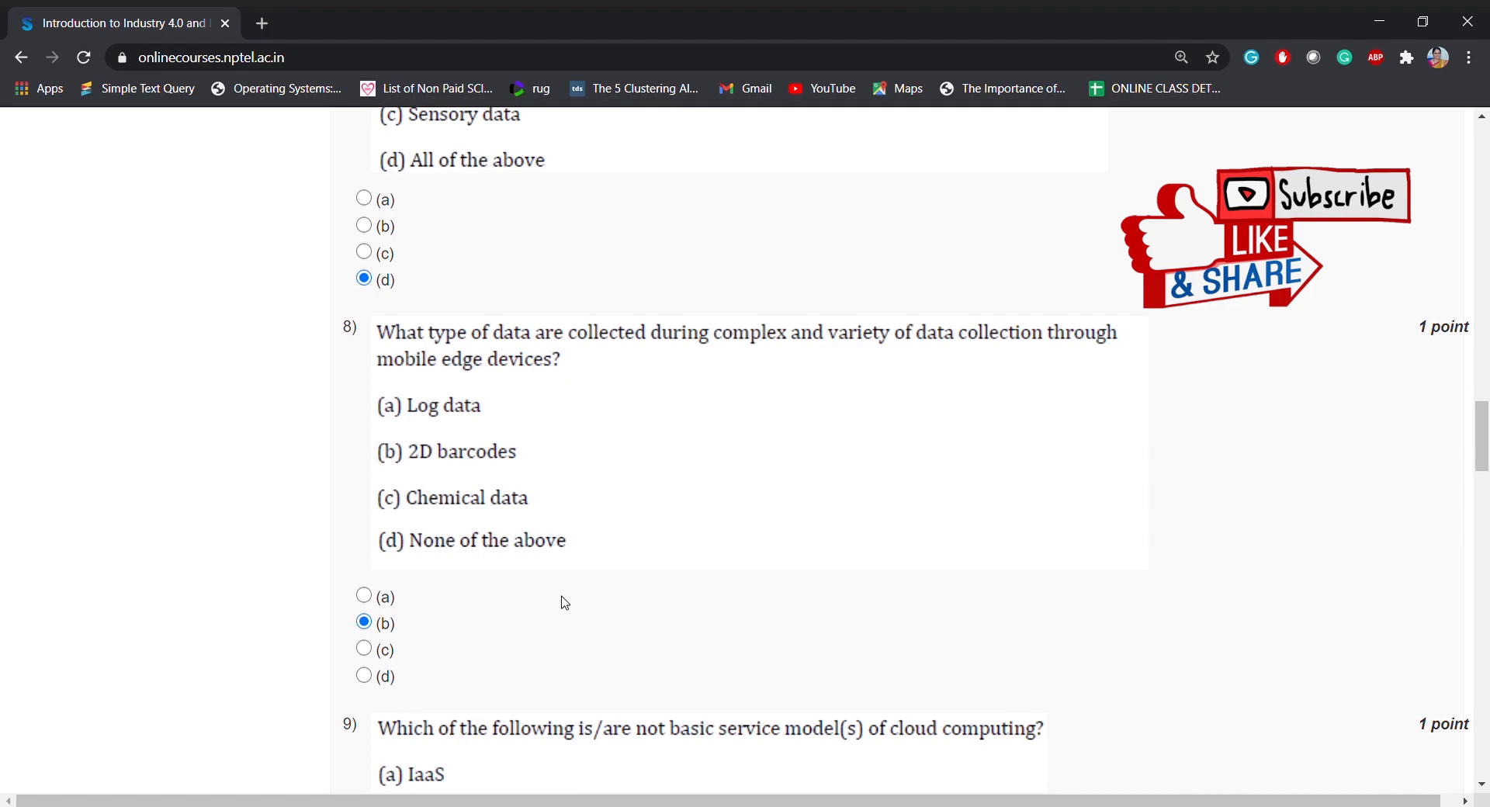
scroll(down, 3)
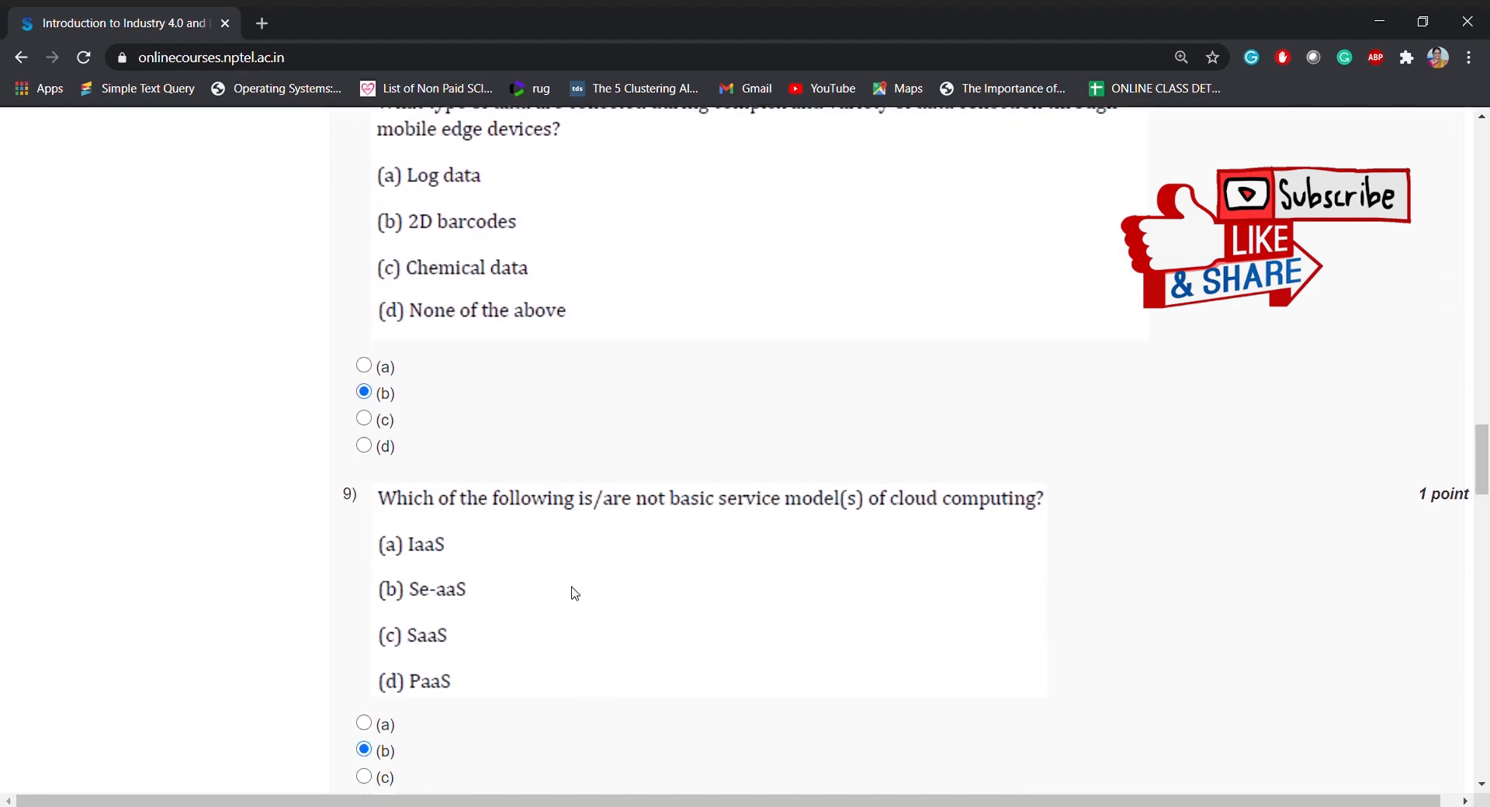
scroll(down, 3)
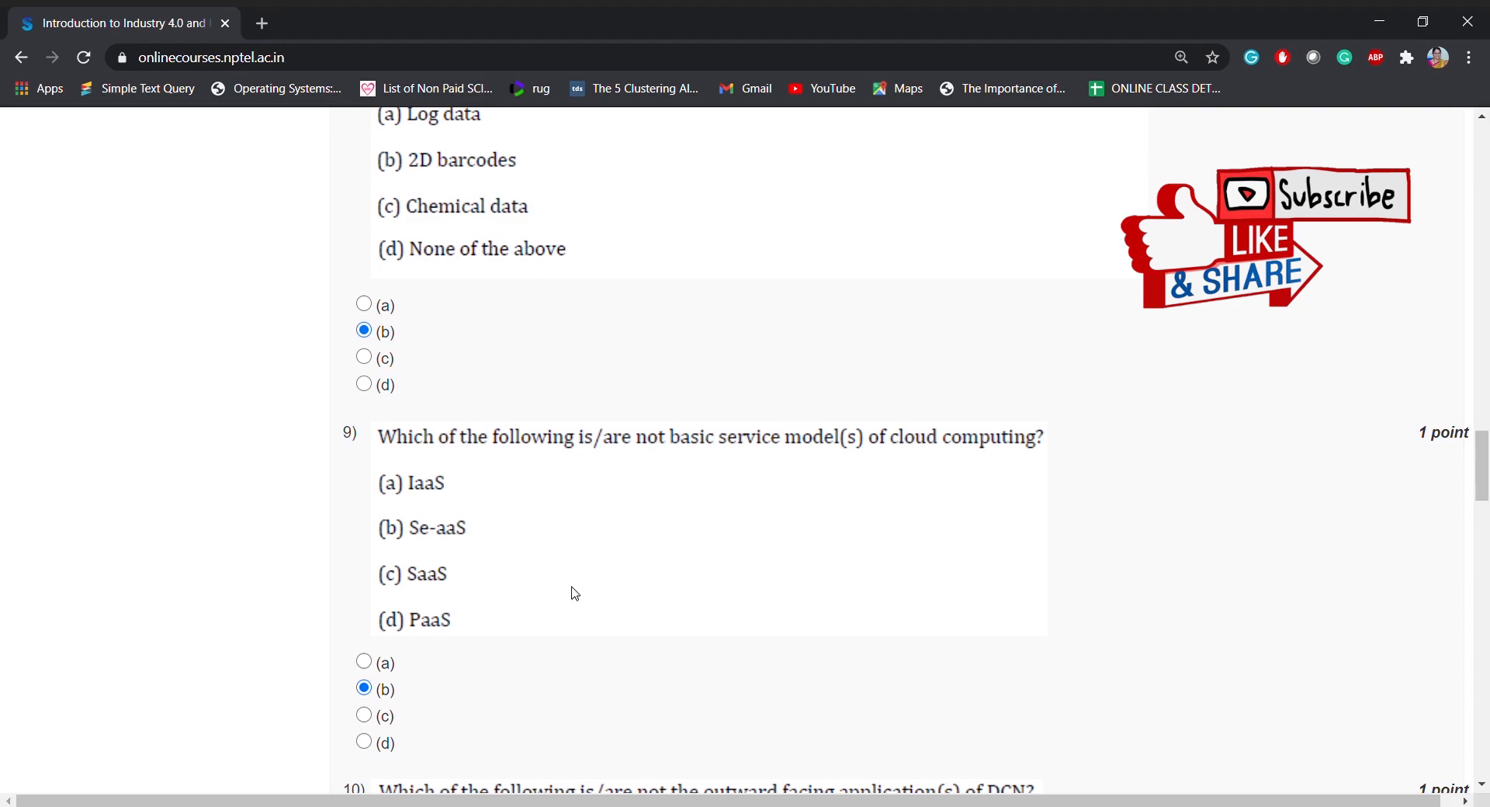
scroll(down, 3)
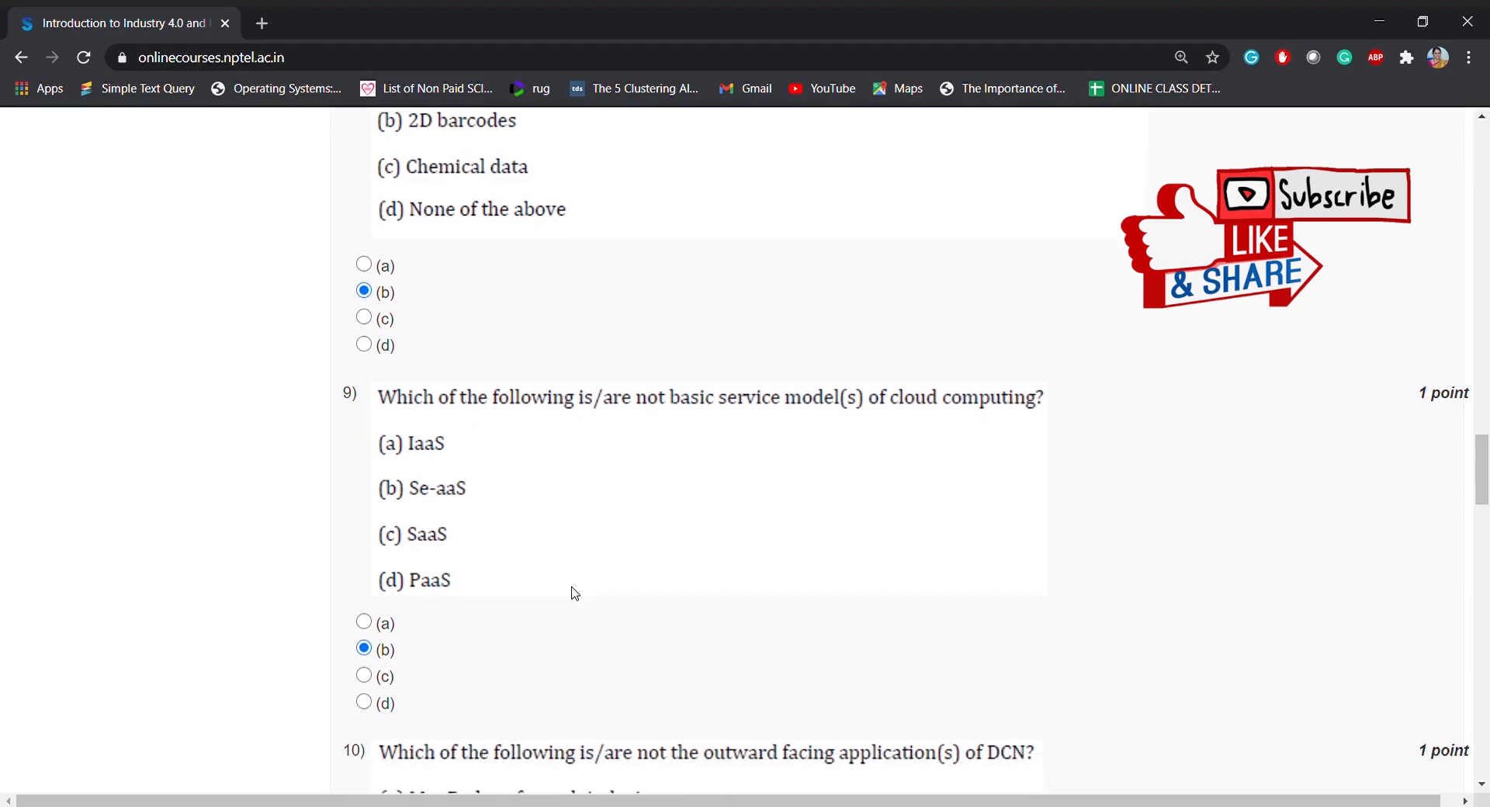
scroll(down, 3)
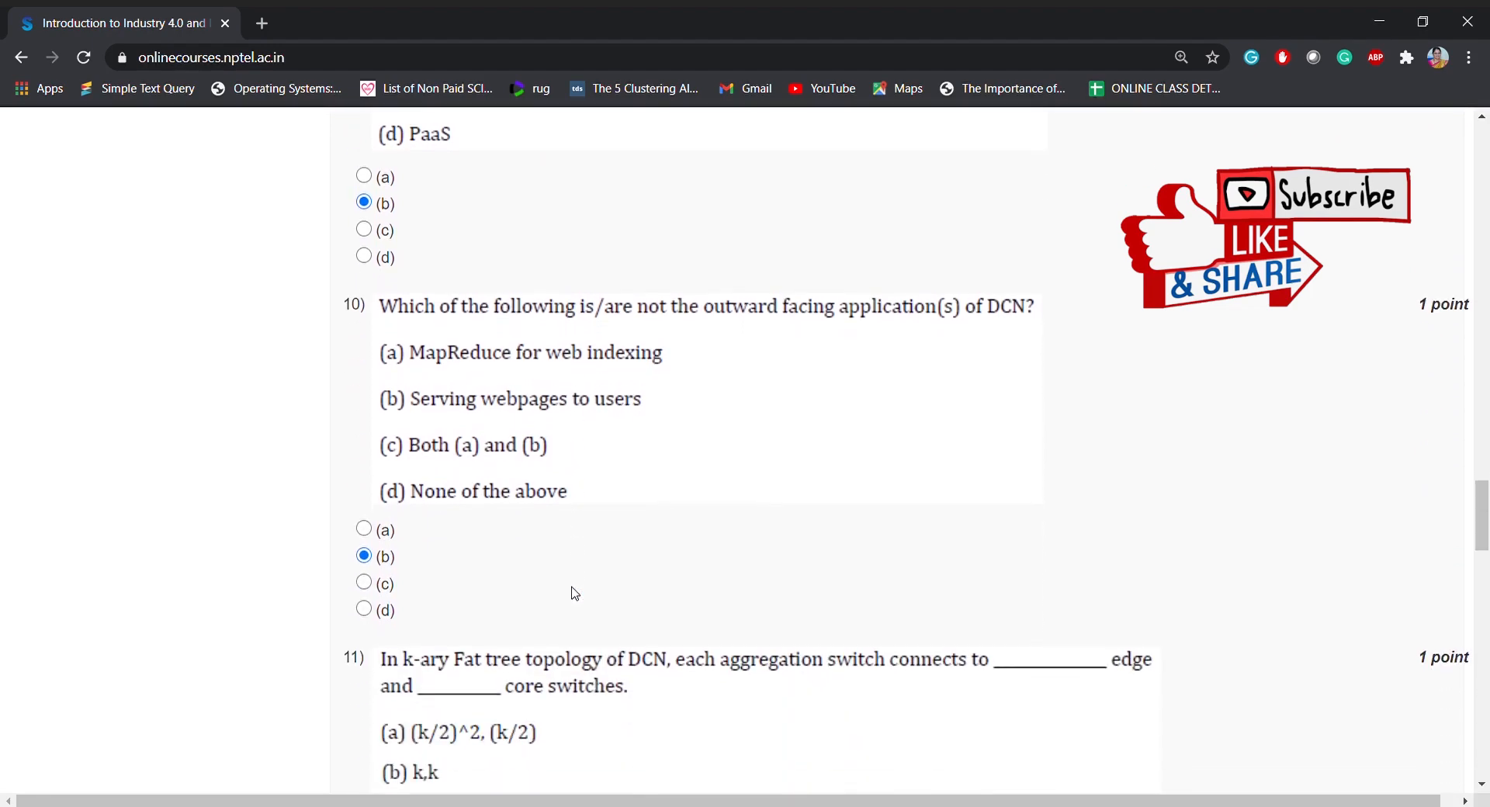
scroll(down, 3)
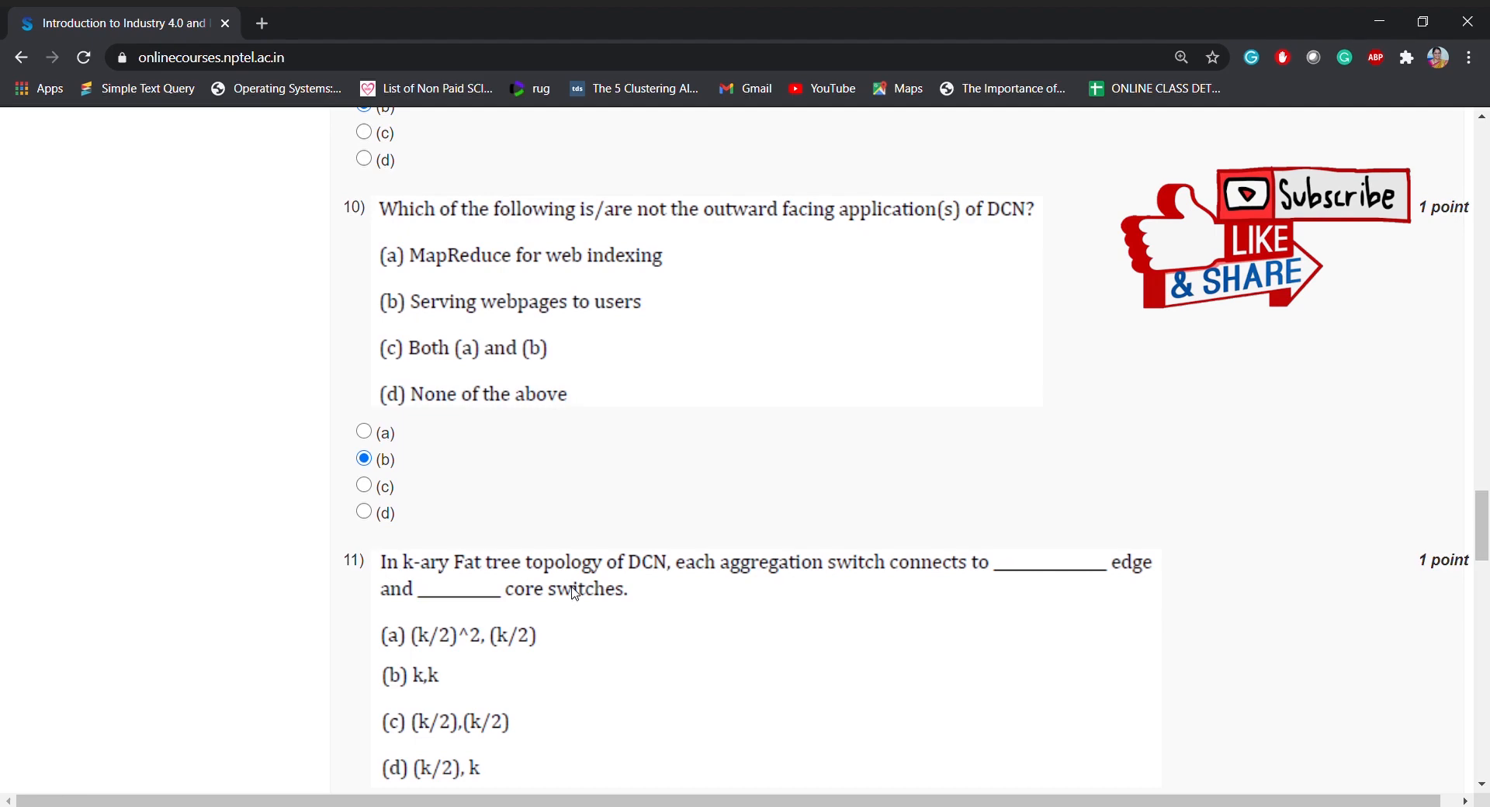
mouse_move(577, 463)
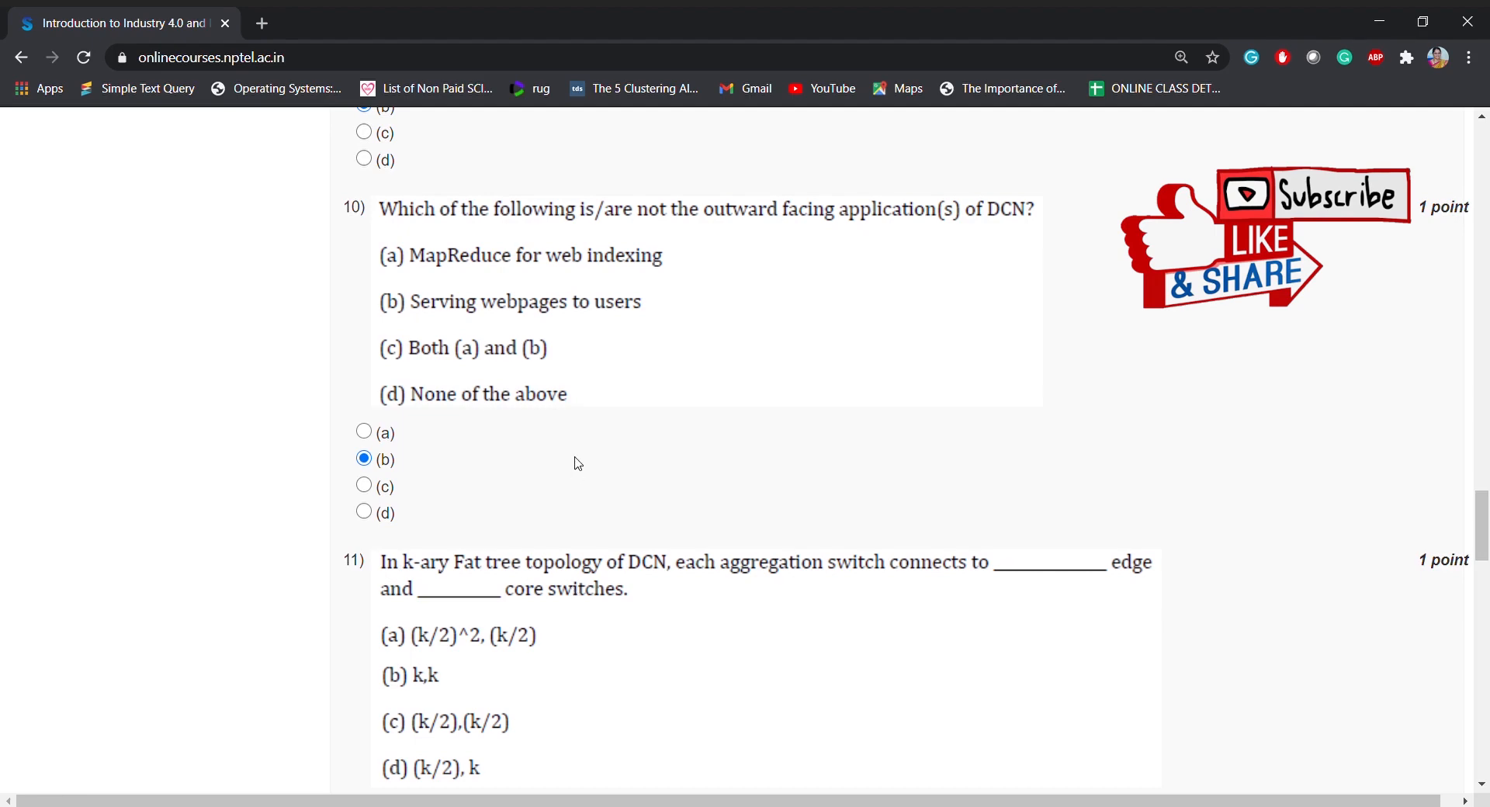
Mark (a) for question 10 on outward facing DCN applications, then move down to questions 11–15
click(363, 432)
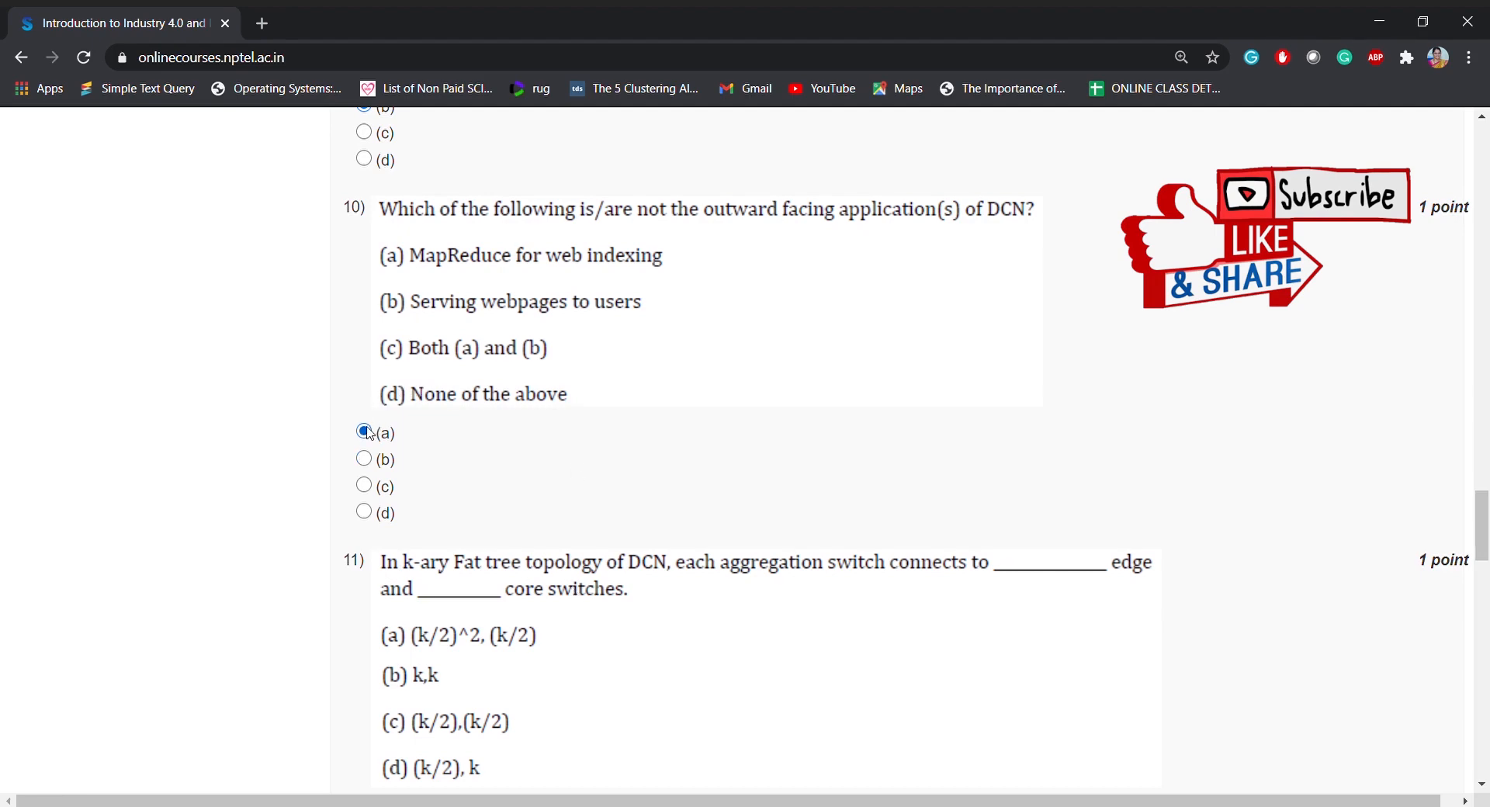
click(364, 431)
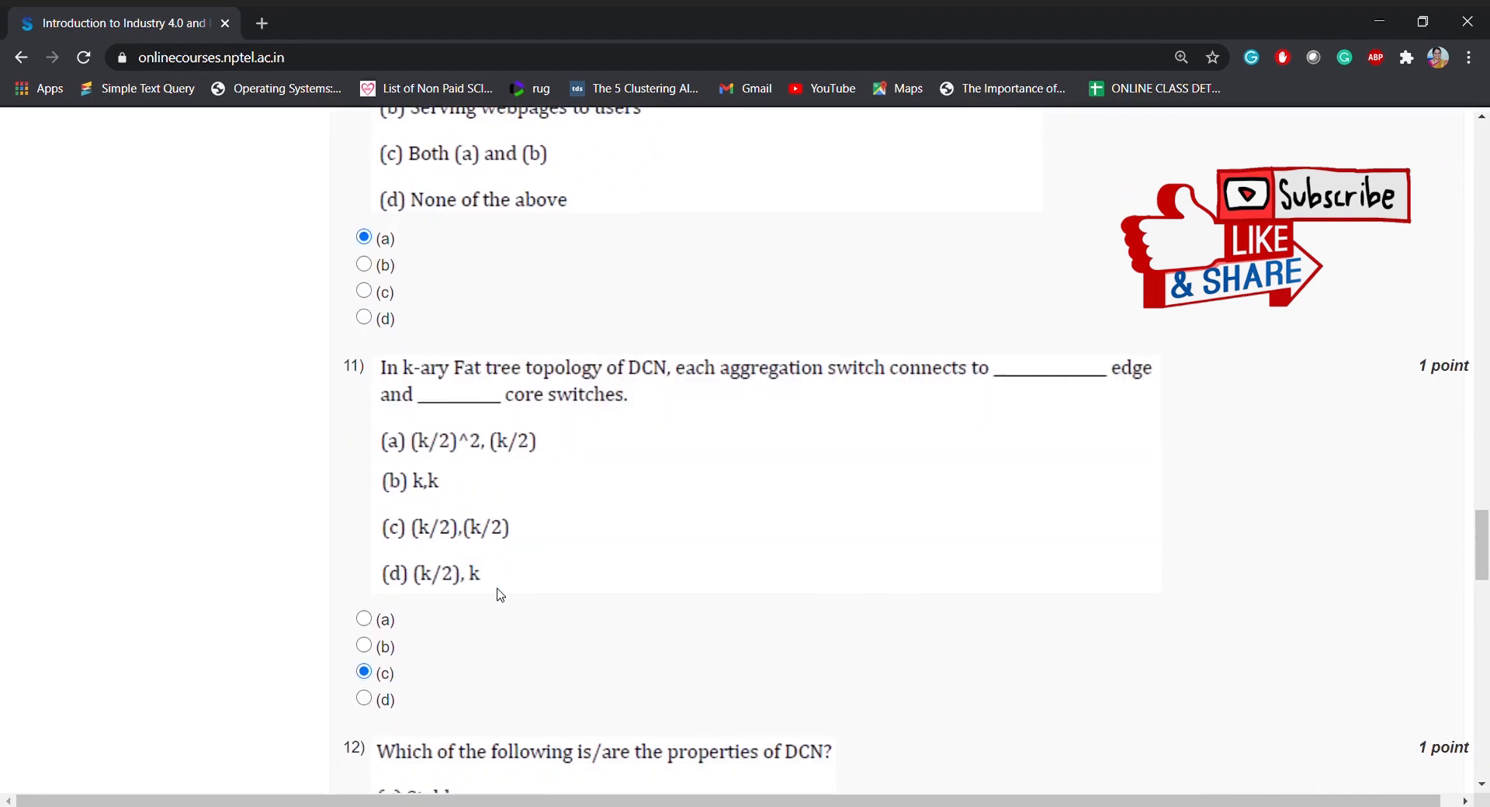
scroll(down, 3)
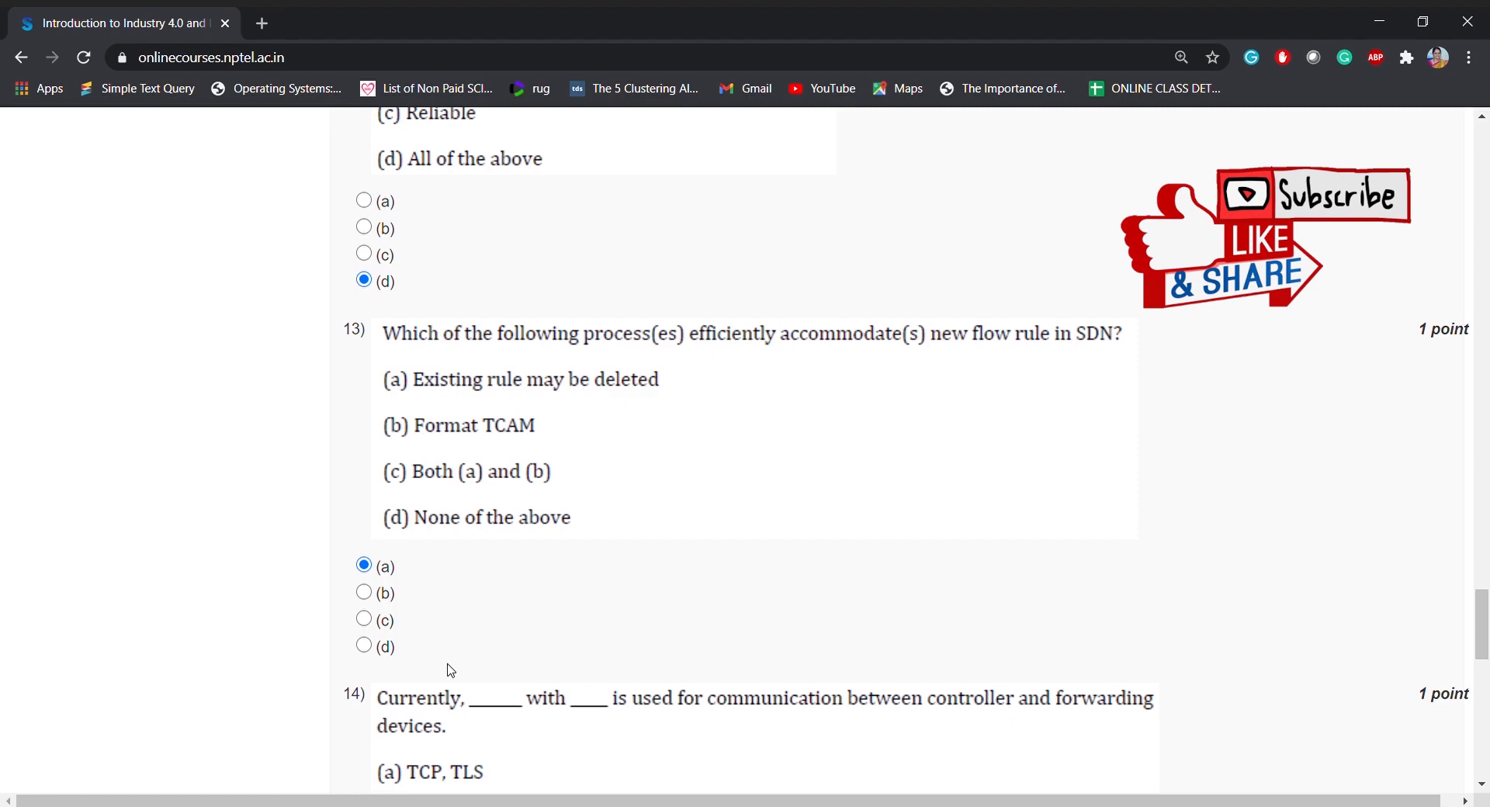
scroll(down, 3)
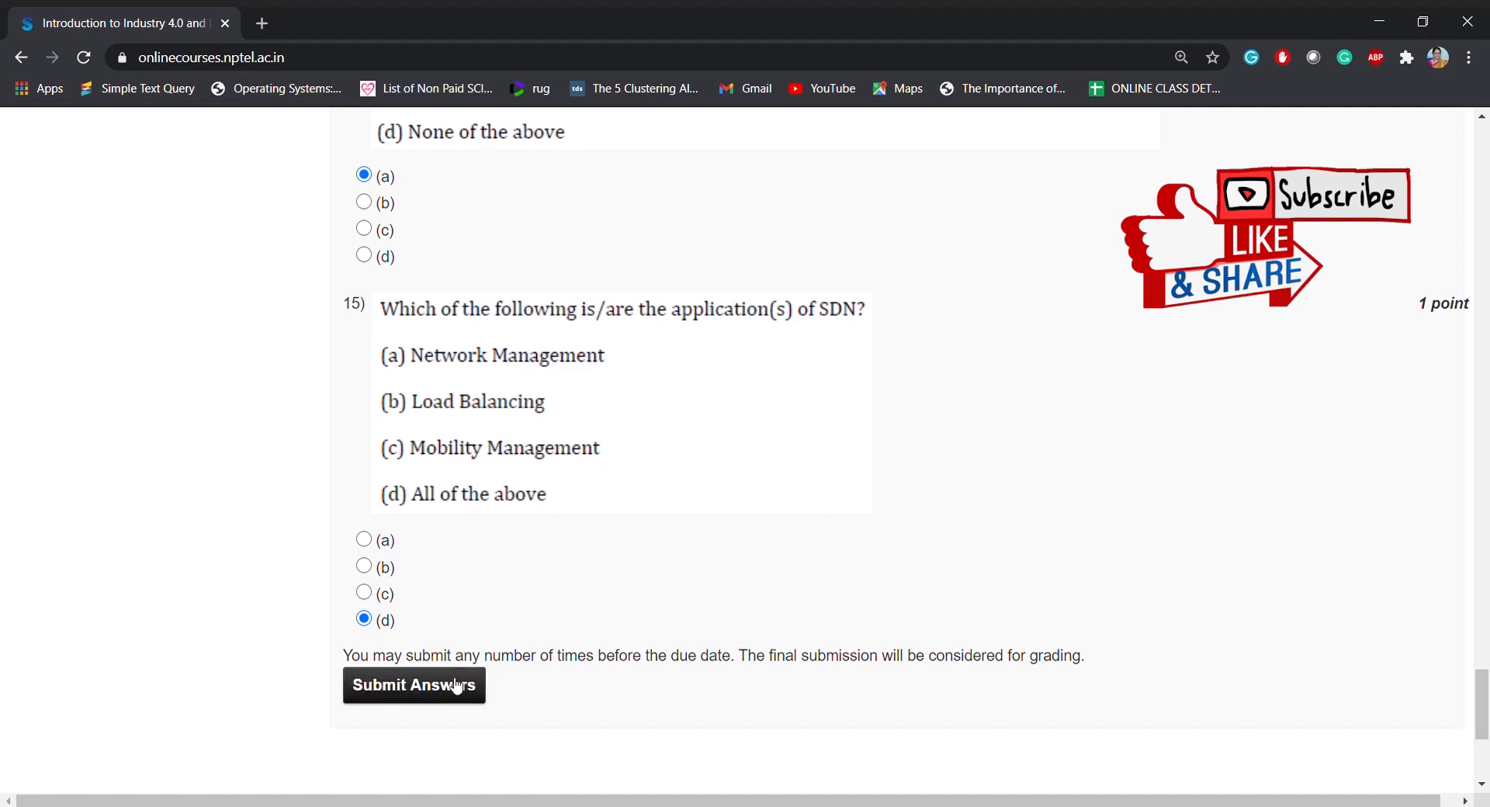
Submit the Assignment 9 answers for grading via the Submit Answers button
click(413, 685)
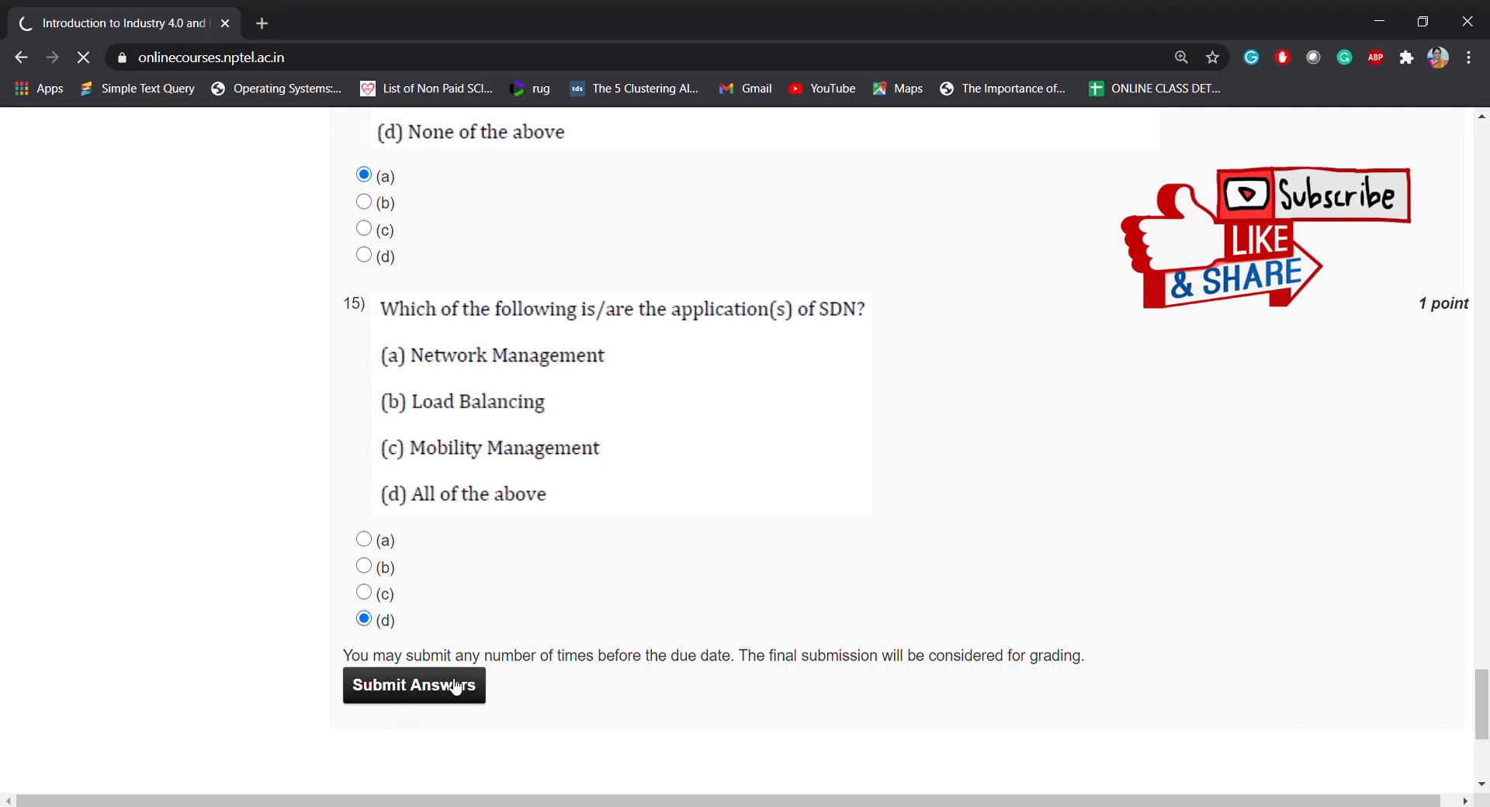
click(413, 684)
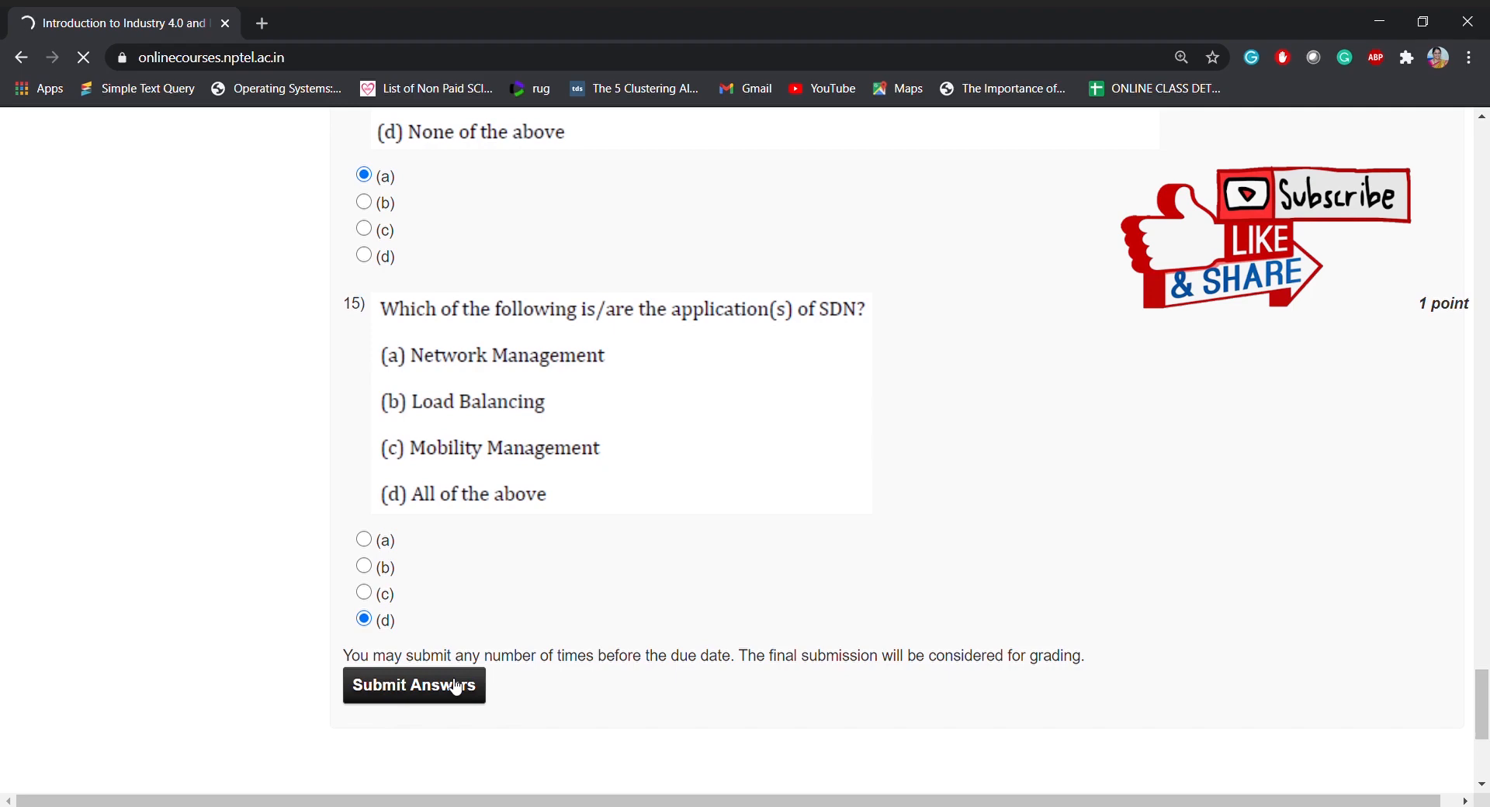